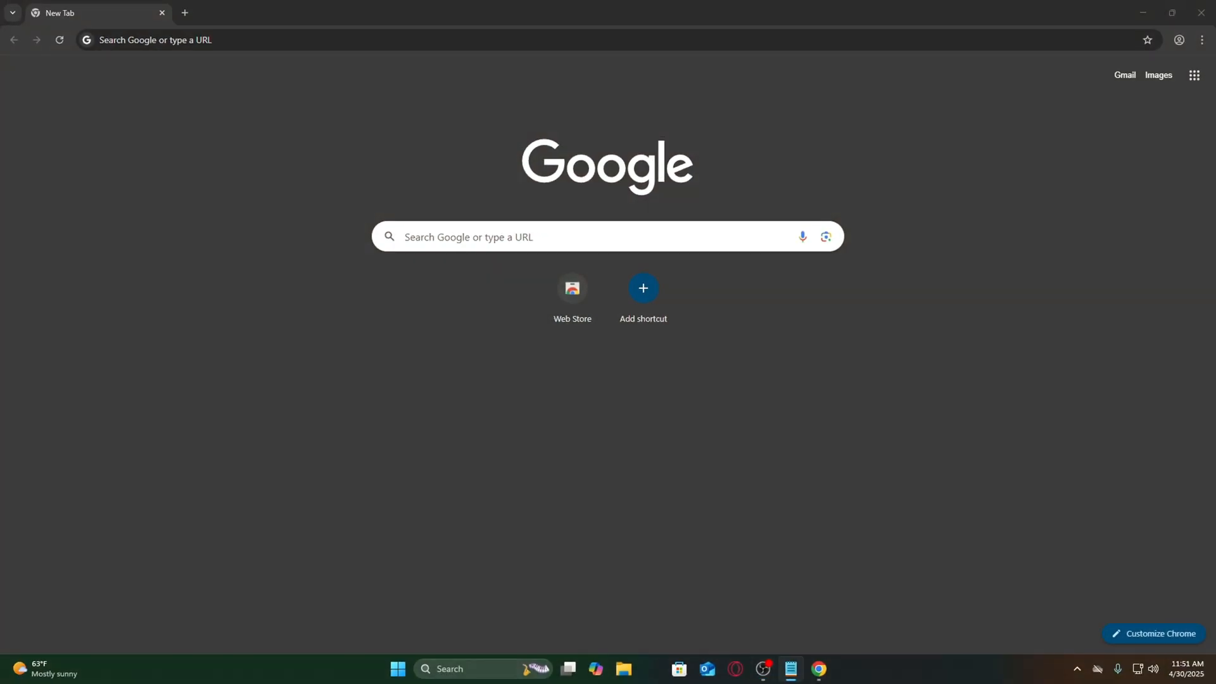
pyautogui.moveTo(911, 464)
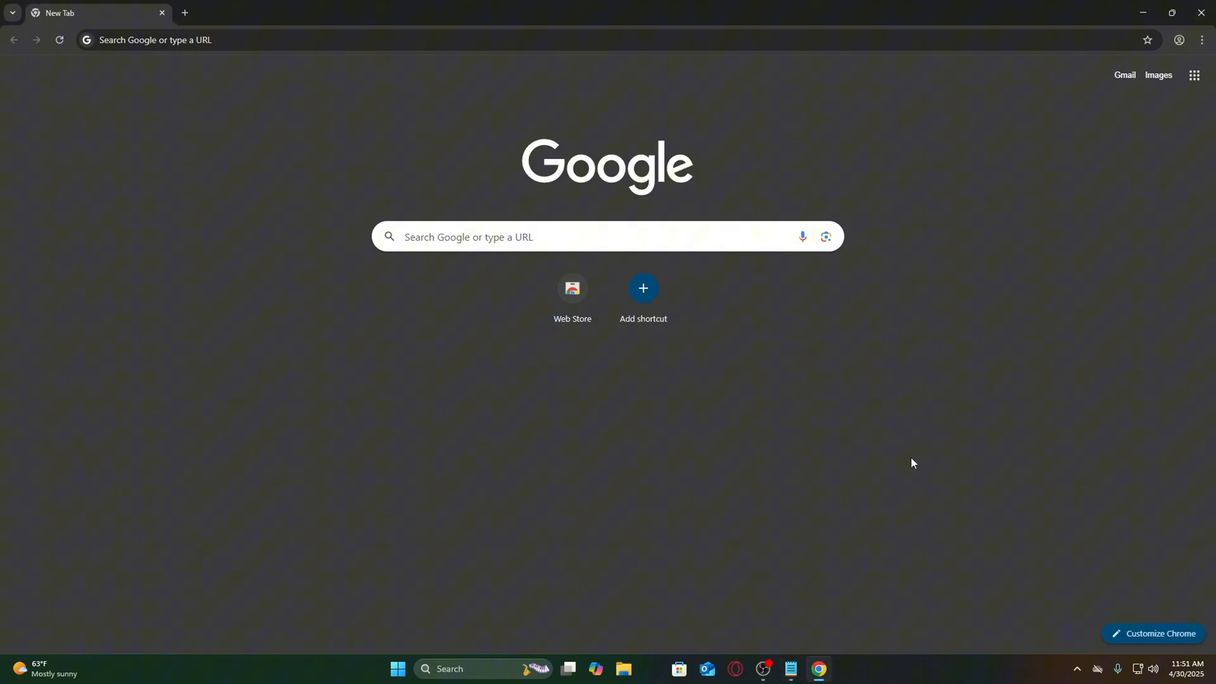
# Search Windows for 'mouse settings' and bring up the Mouse settings page.
pyautogui.write('mouse settings')
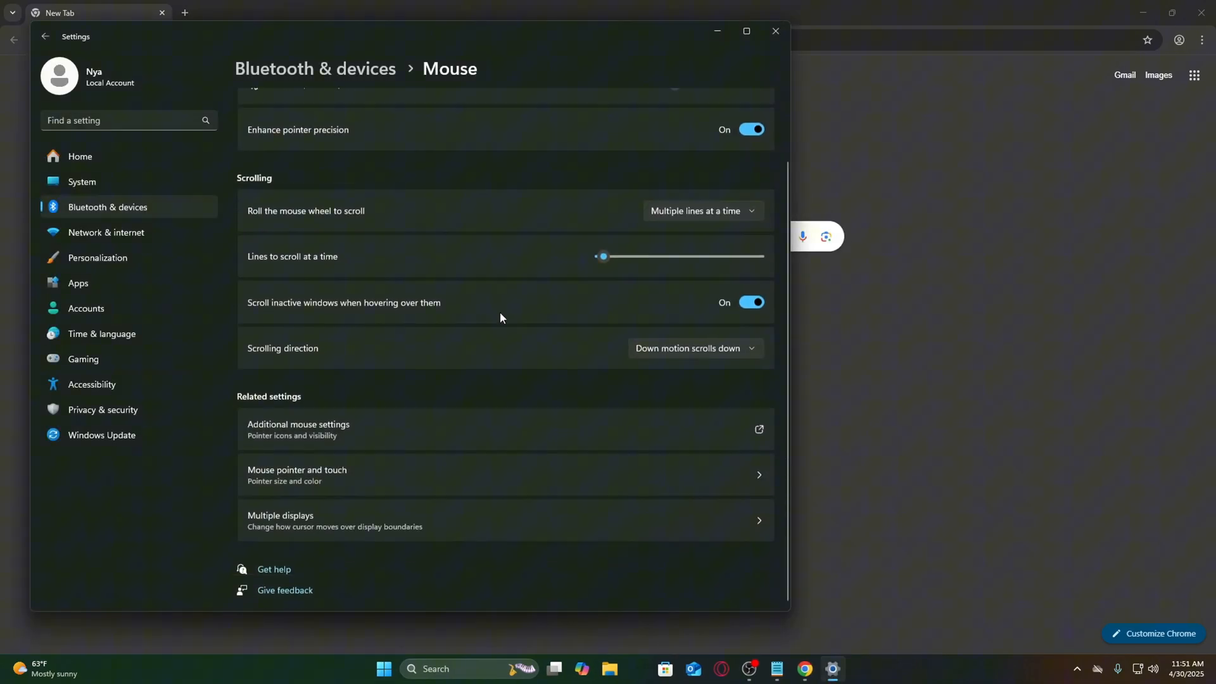
# Reach the classic Mouse Properties dialog via Additional mouse settings.
pyautogui.click(298, 429)
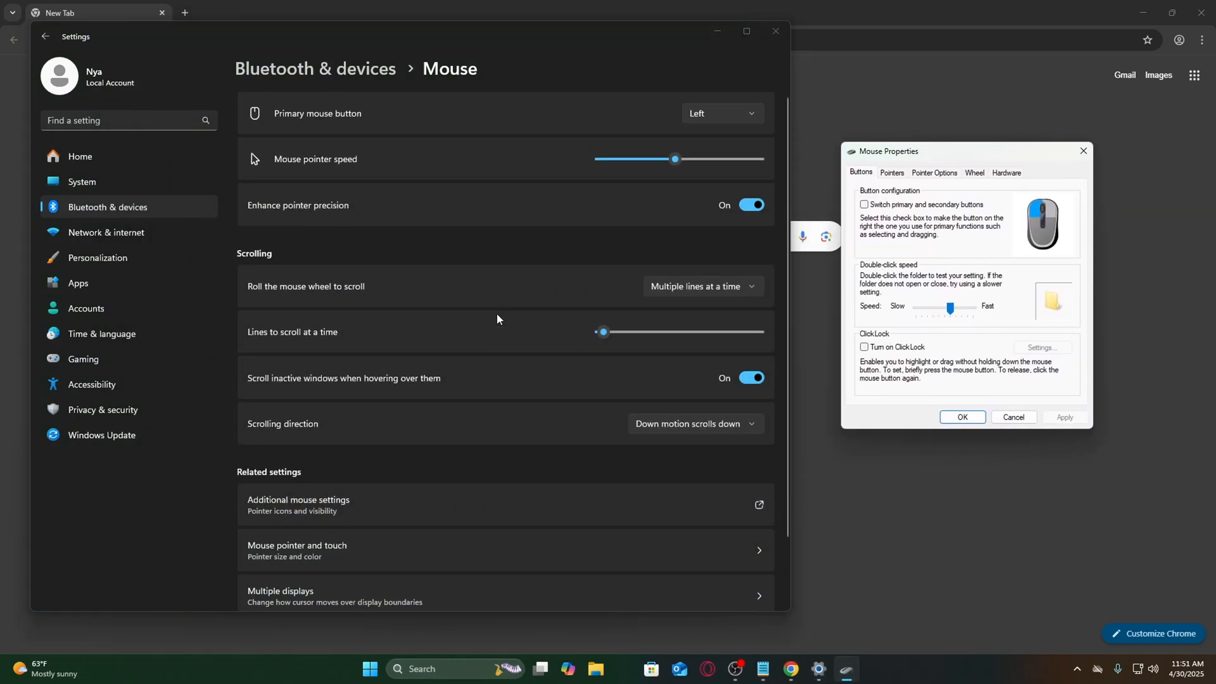
pyautogui.scroll(-3)
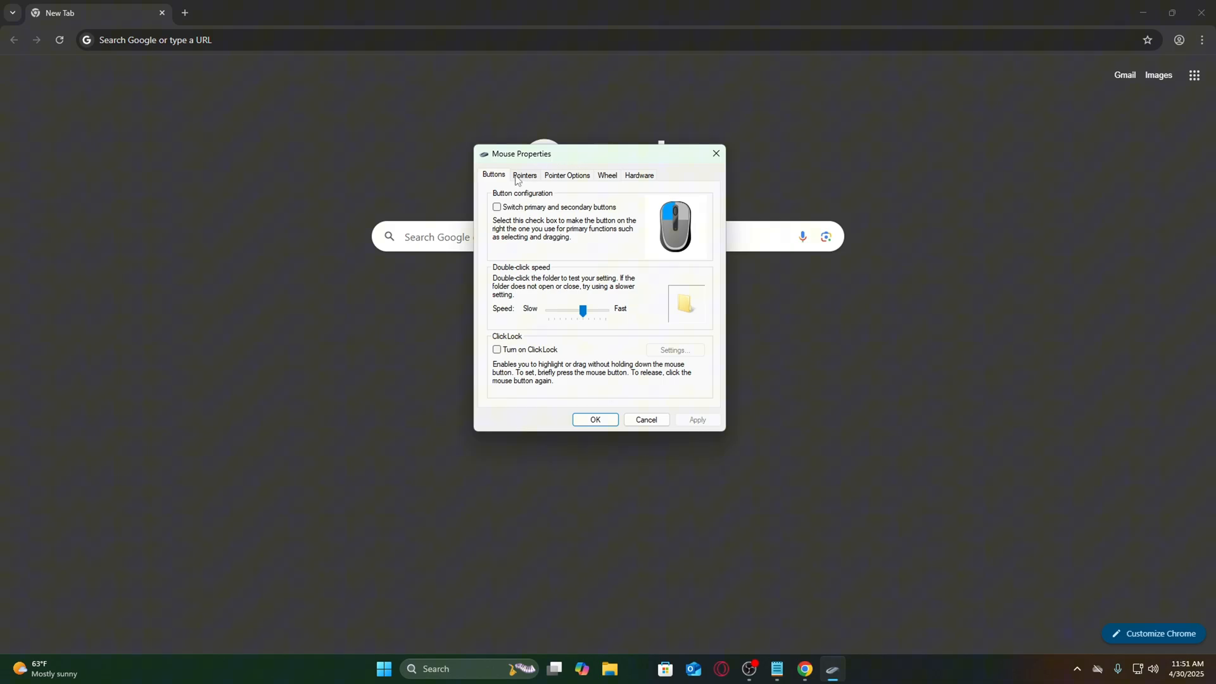
# Under Pointer Options, disable Enhance pointer precision and keep pointer speed at the middle.
pyautogui.click(566, 175)
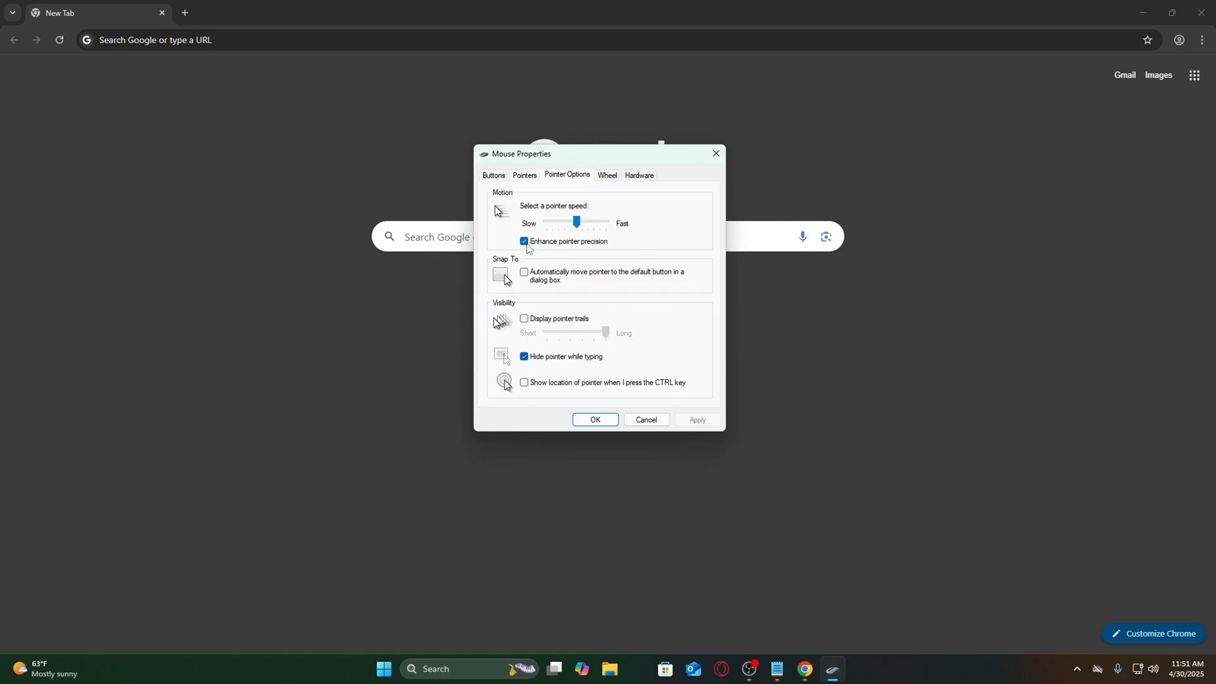
pyautogui.click(525, 241)
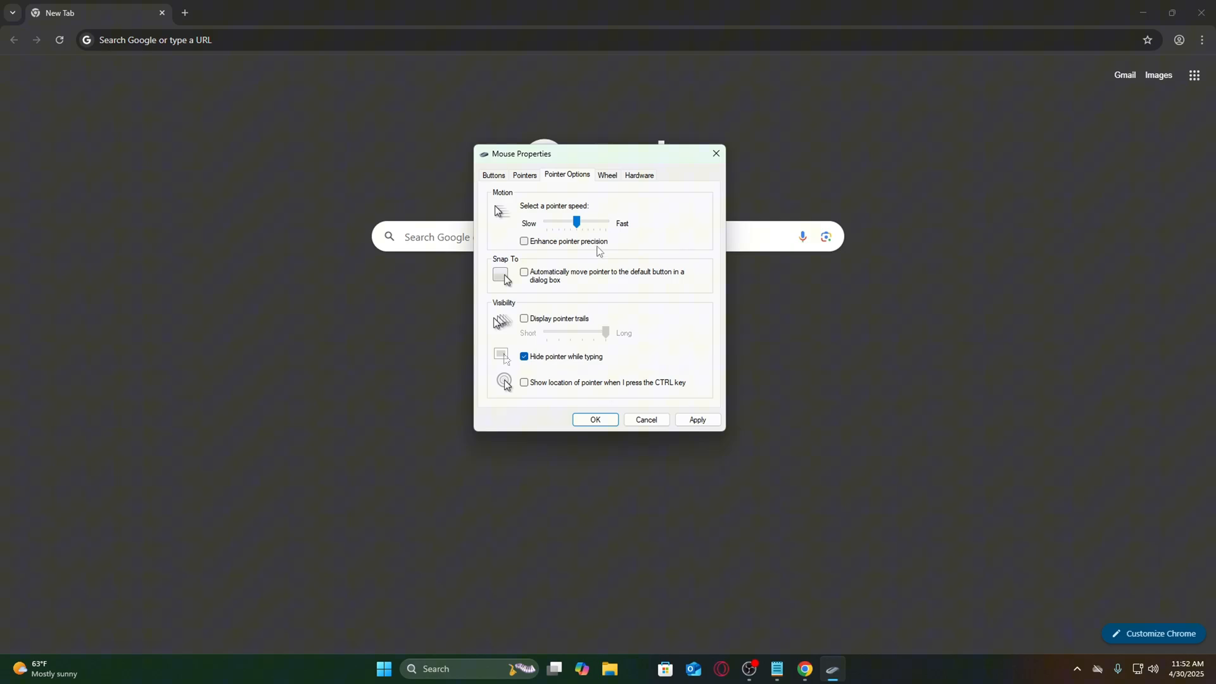
pyautogui.moveTo(575, 222); pyautogui.dragTo(543, 223)
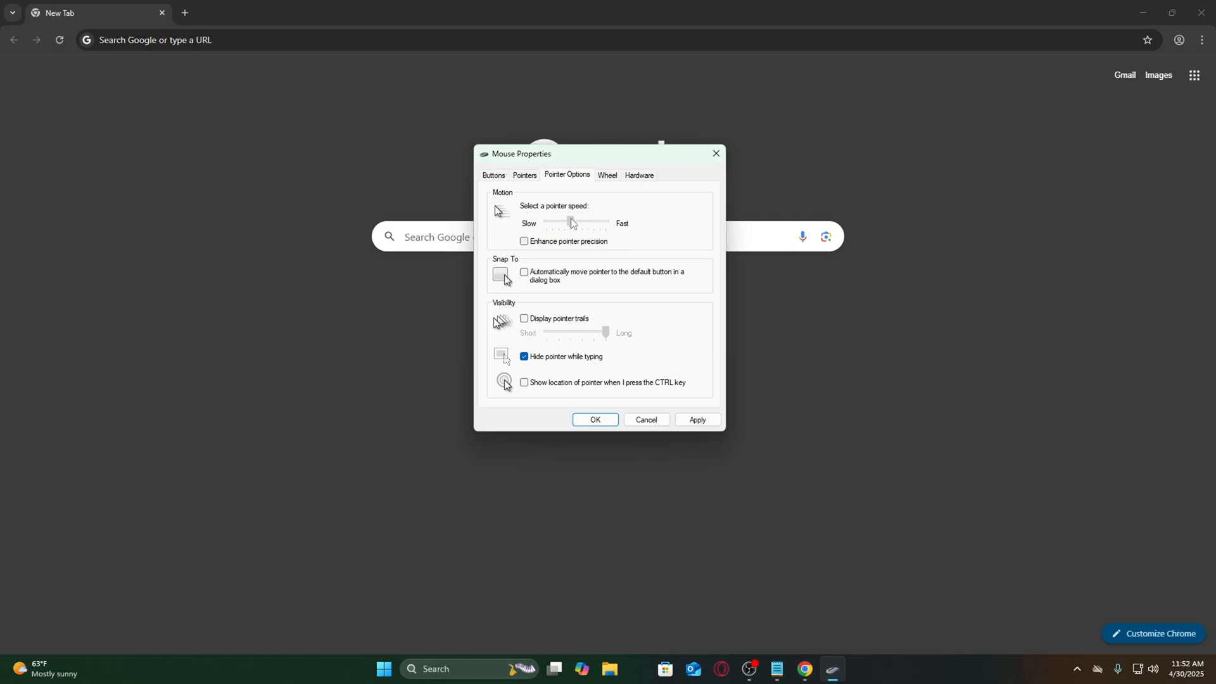
pyautogui.moveTo(572, 223); pyautogui.dragTo(599, 223)
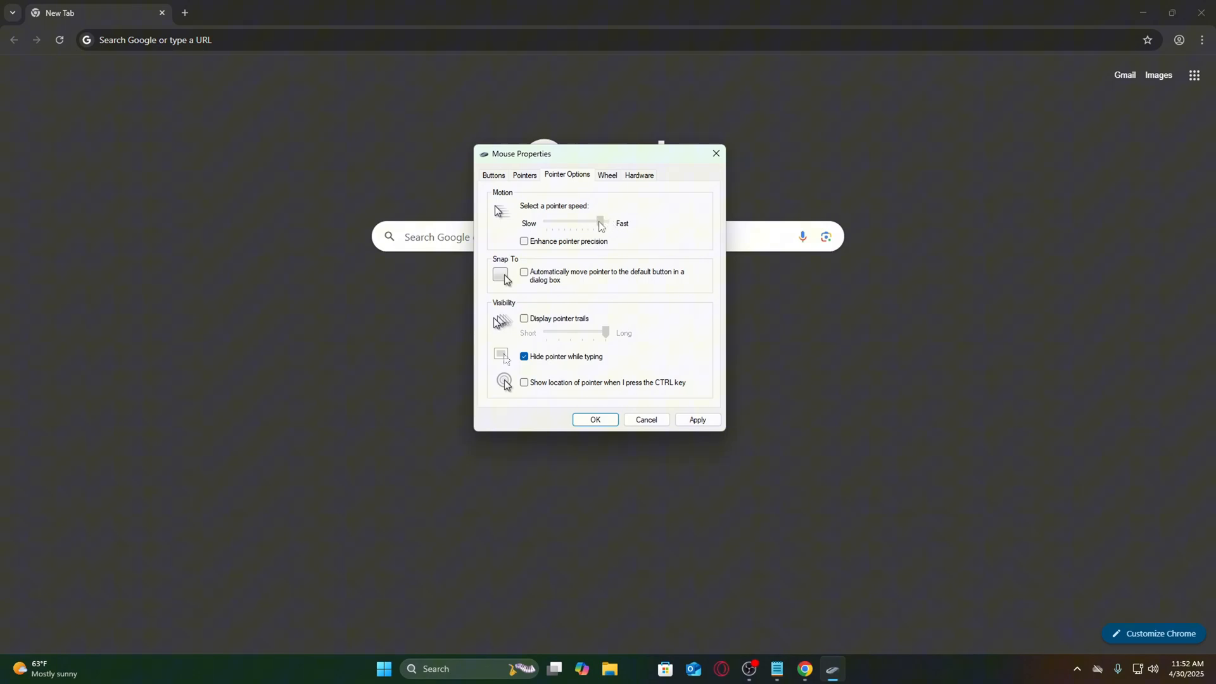
pyautogui.moveTo(599, 223); pyautogui.dragTo(576, 223)
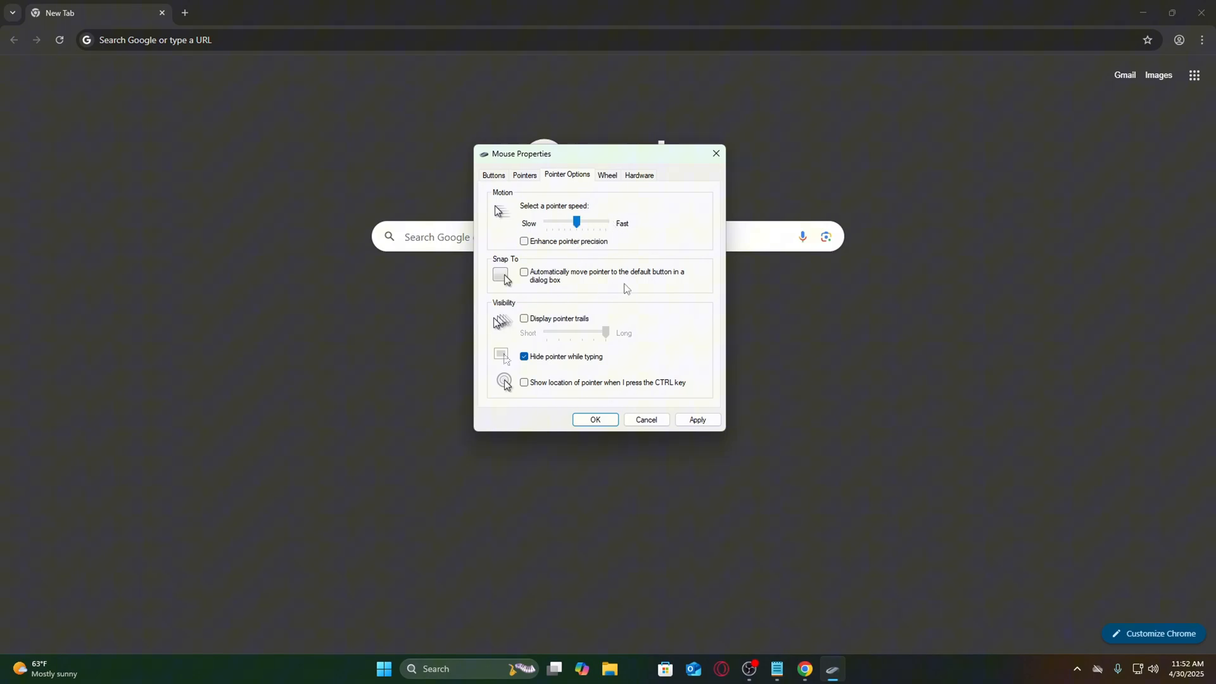
pyautogui.moveTo(548, 313)
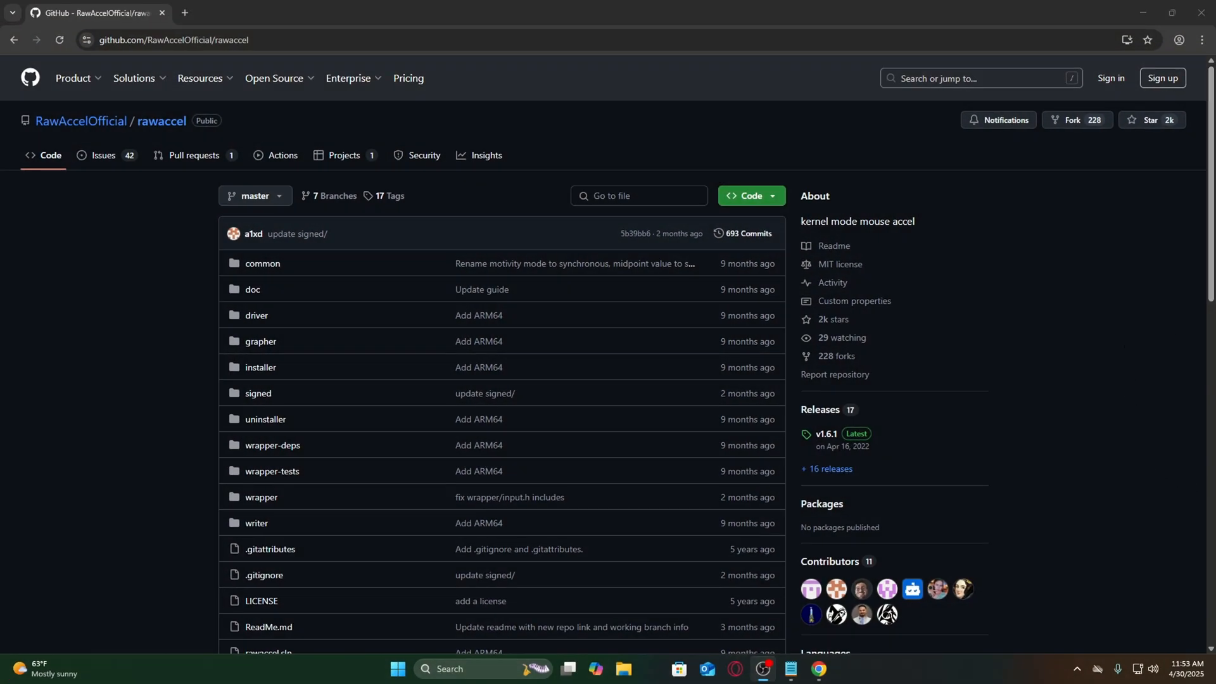
# From the rawaccel v1.6.1 release page, download RawAccel_v1.6.1.zip.
pyautogui.scroll(-3)
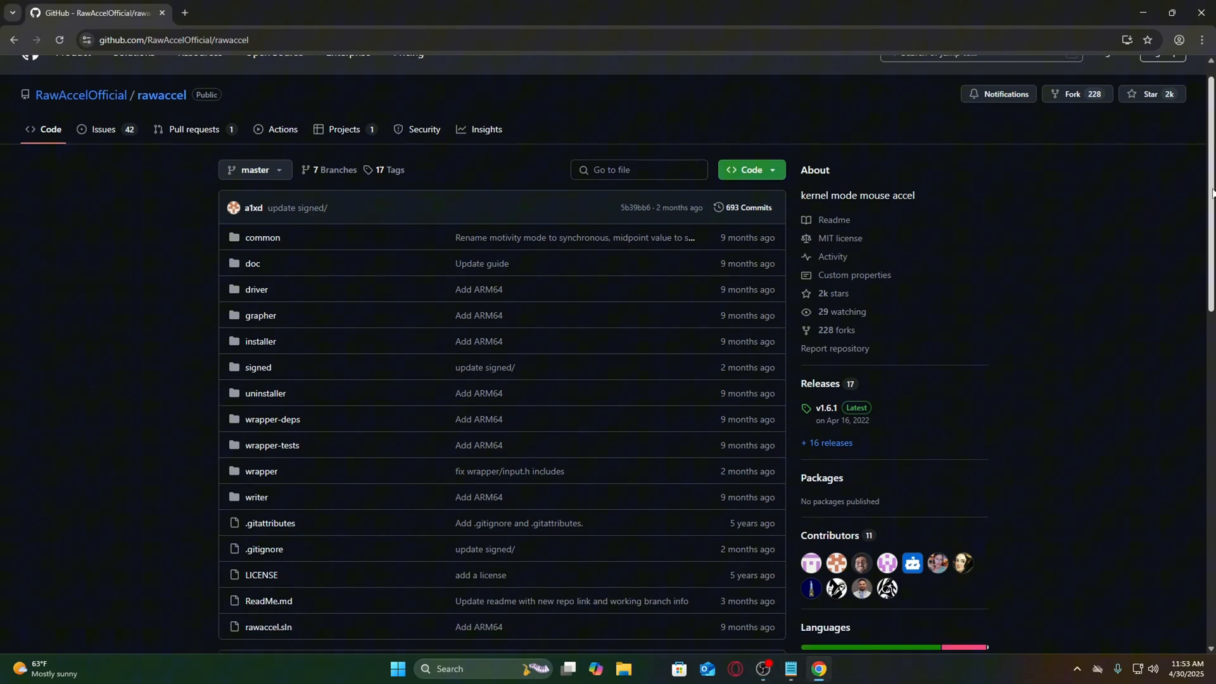
pyautogui.scroll(-3)
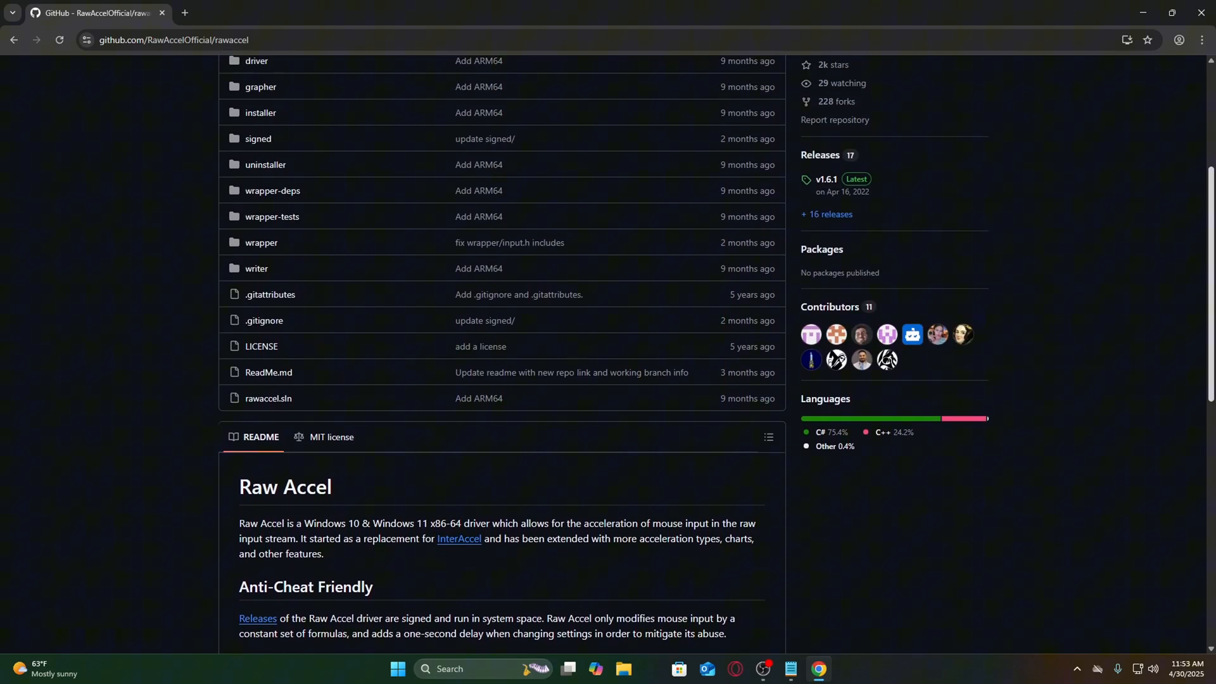
pyautogui.scroll(3)
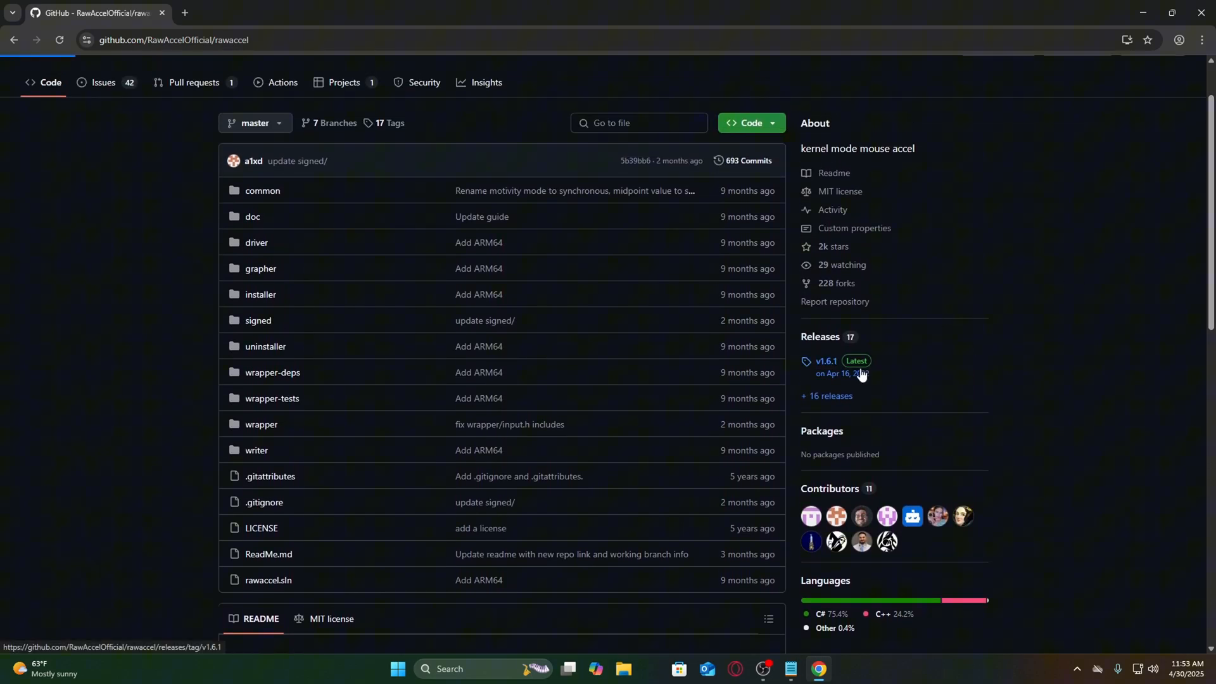
pyautogui.click(826, 367)
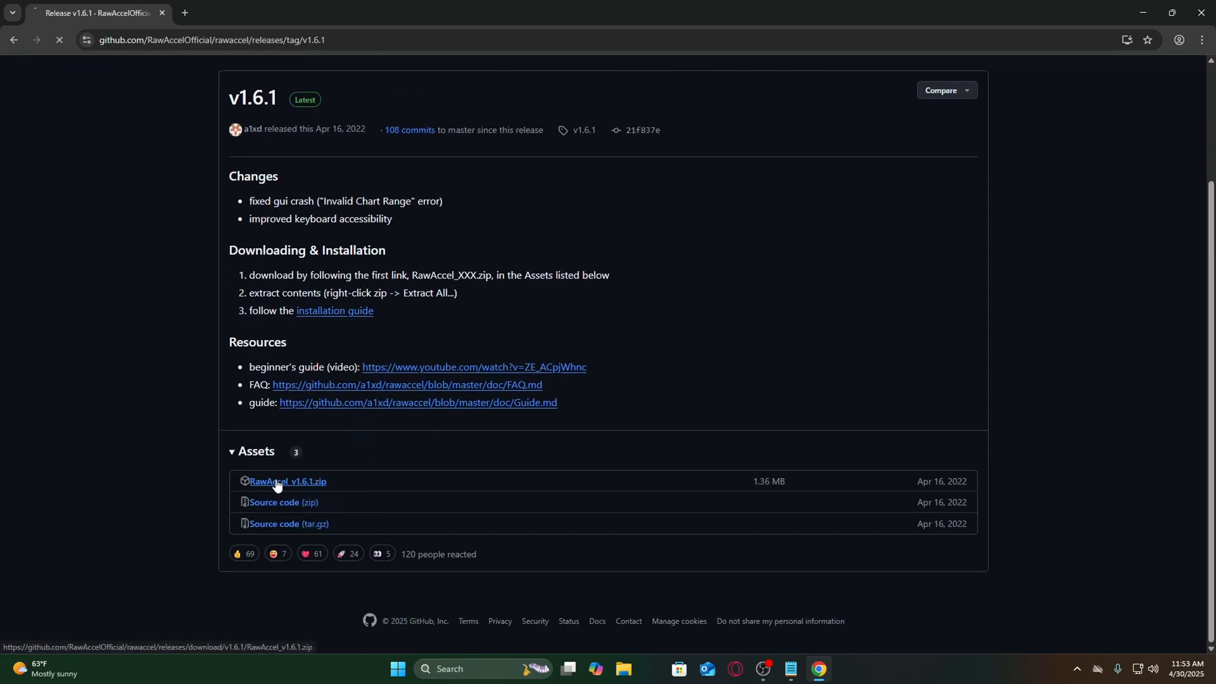
pyautogui.click(287, 481)
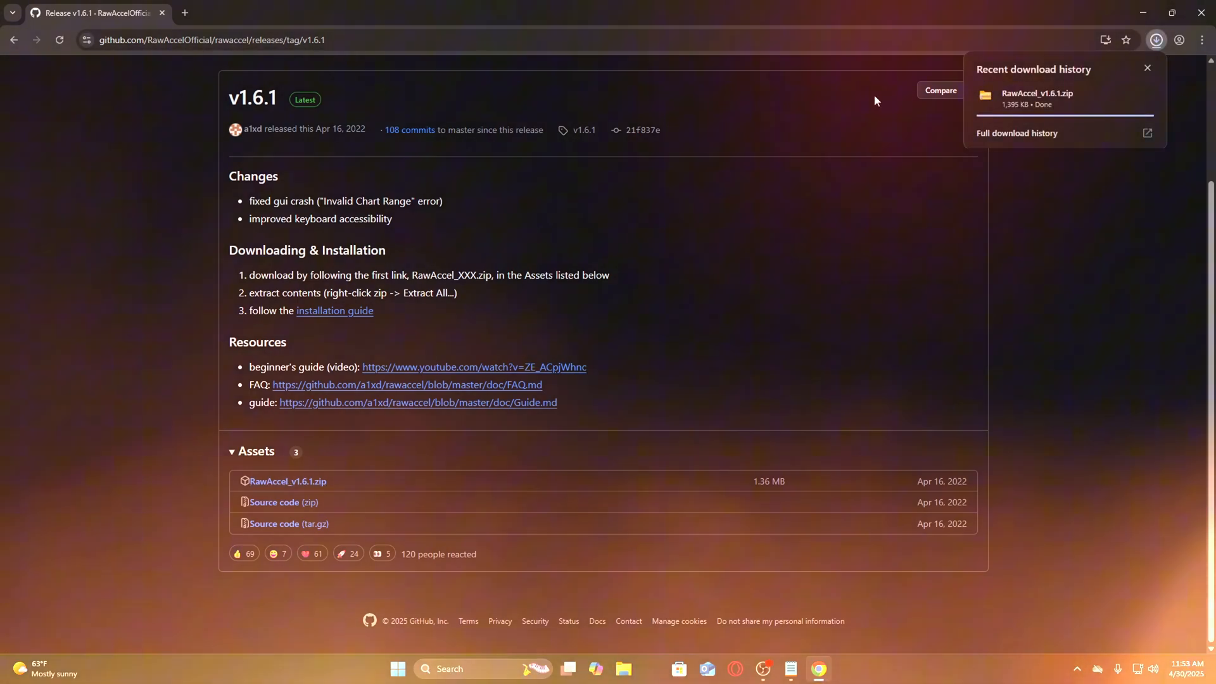
# Extract the downloaded RawAccel archive to the Desktop.
pyautogui.rightClick(426, 213)
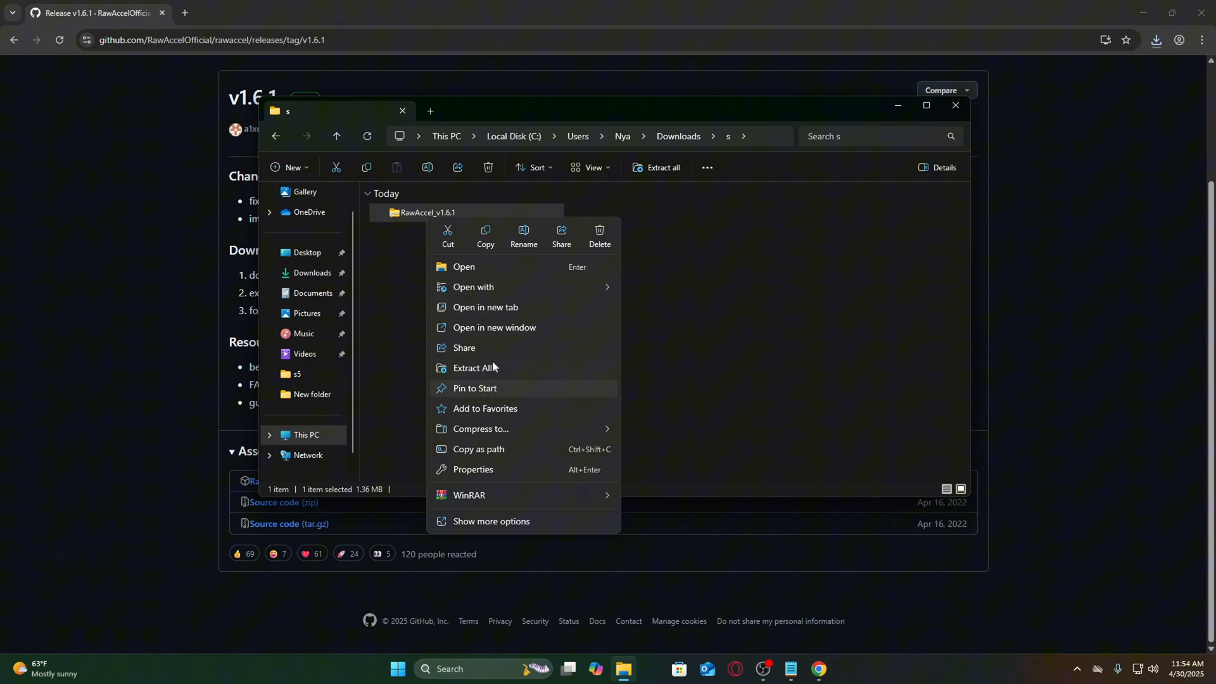
pyautogui.click(472, 372)
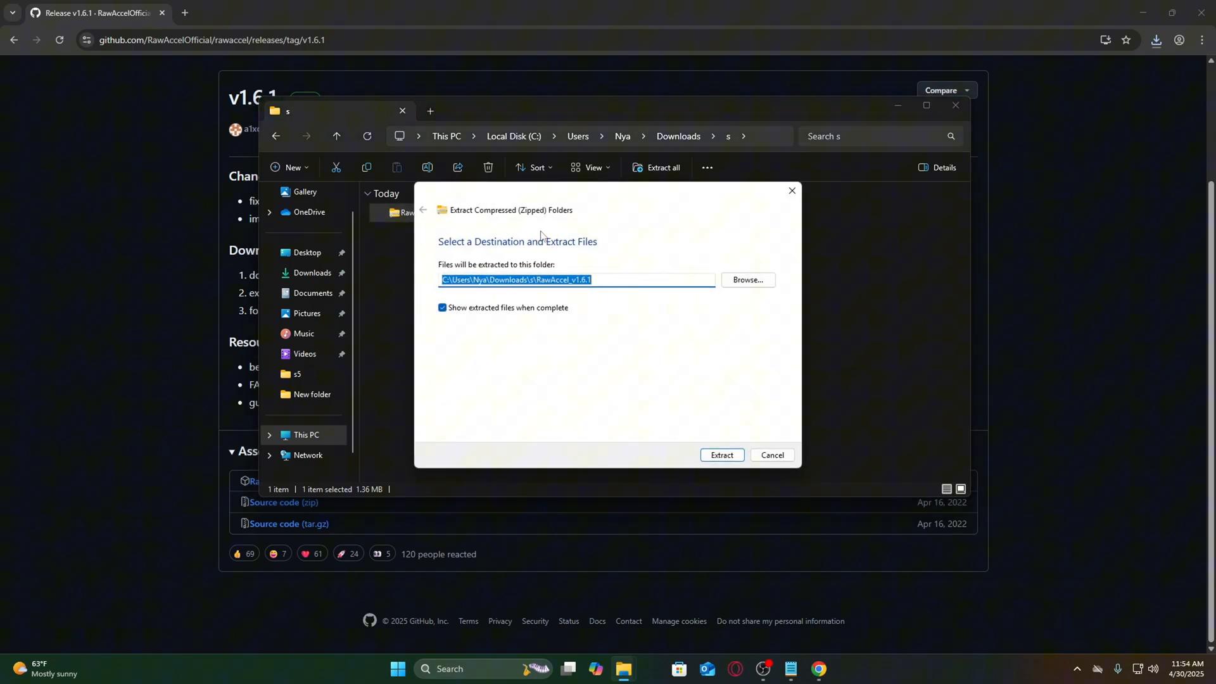
pyautogui.moveTo(747, 280)
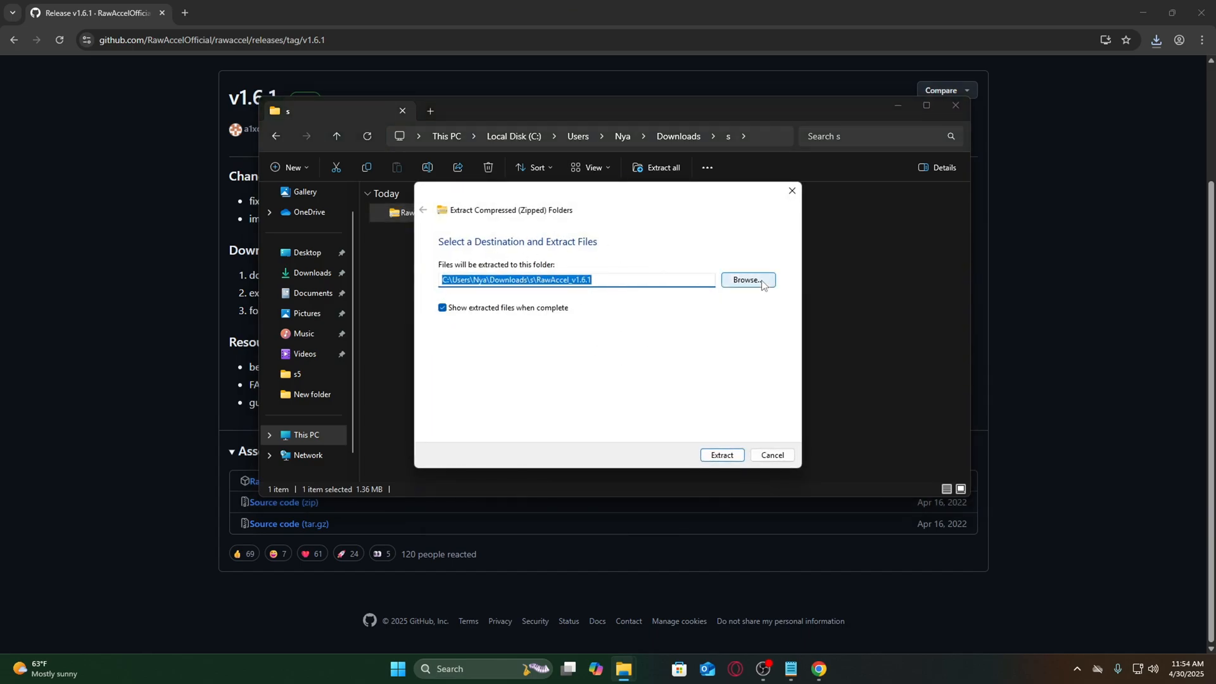
pyautogui.click(746, 281)
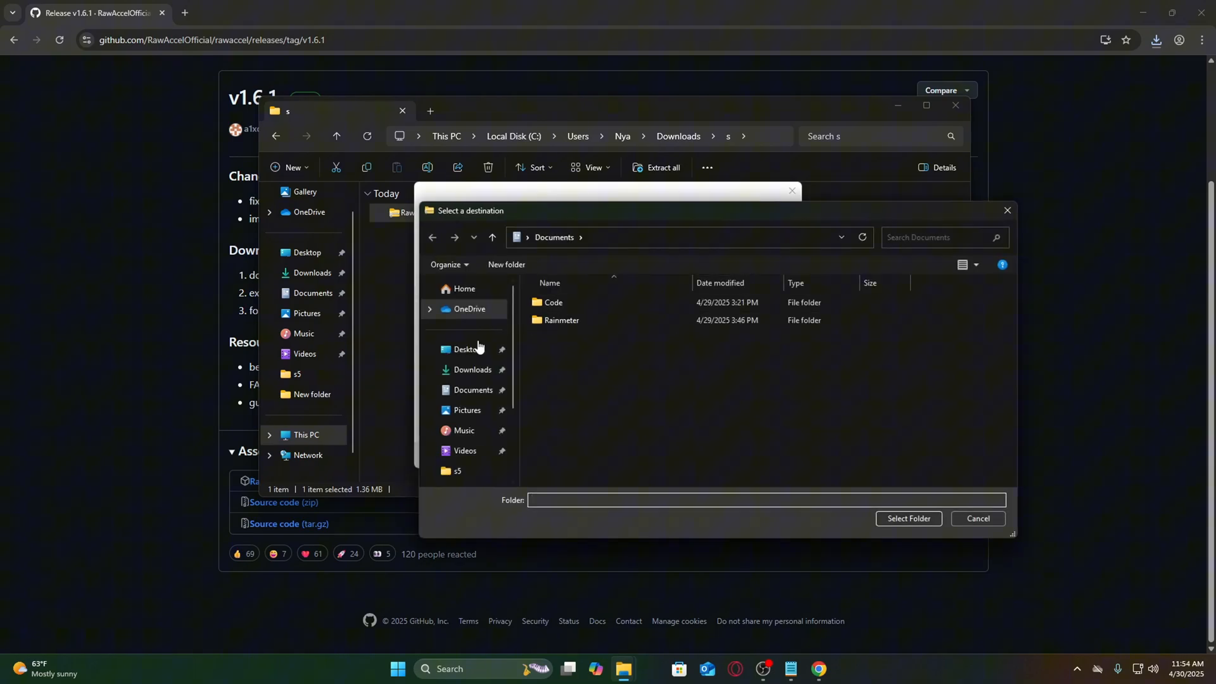
pyautogui.click(467, 349)
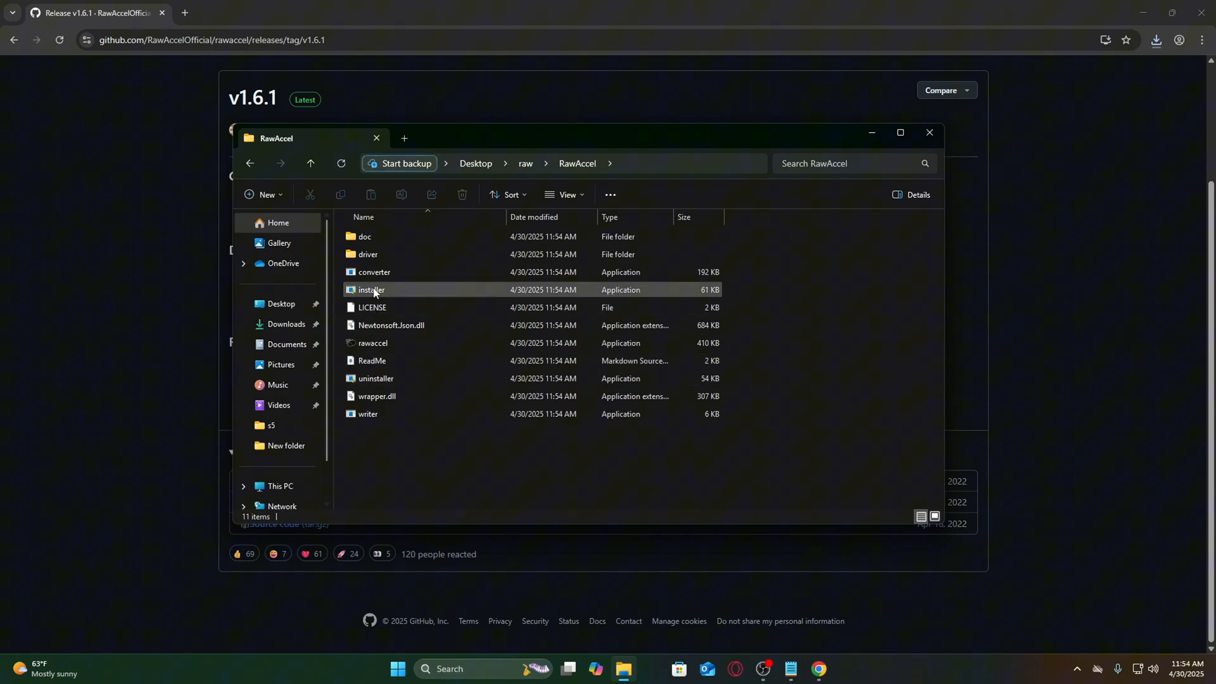
pyautogui.moveTo(376, 296)
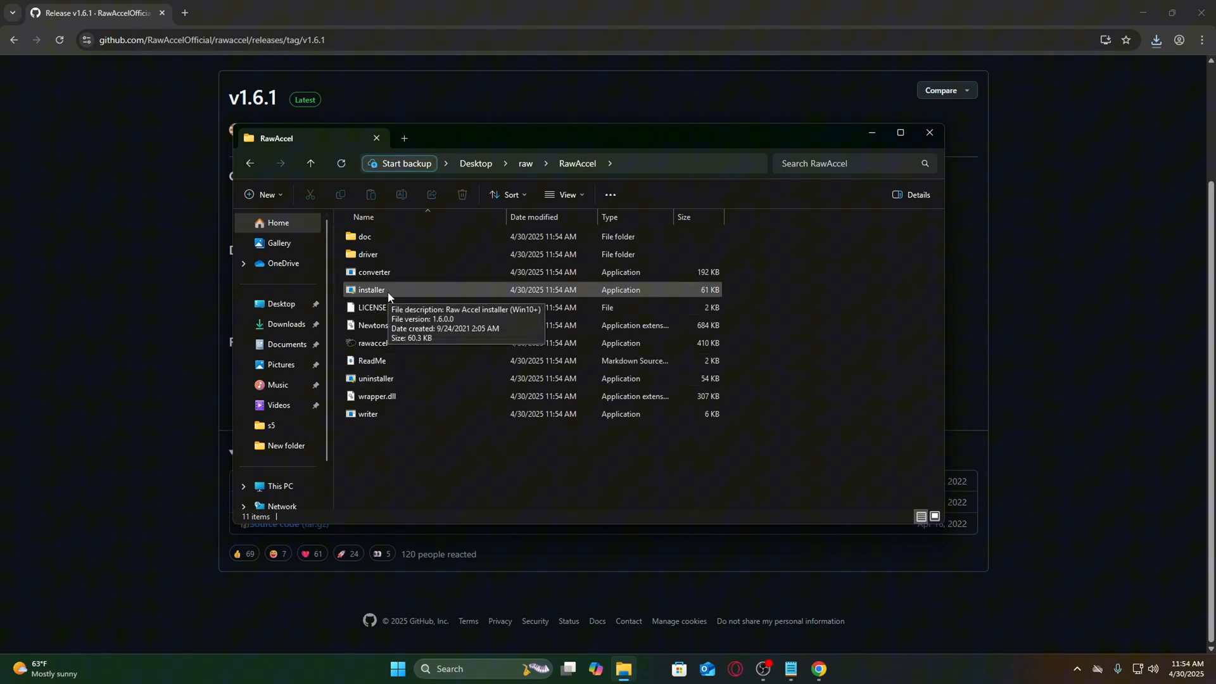
pyautogui.moveTo(468, 295)
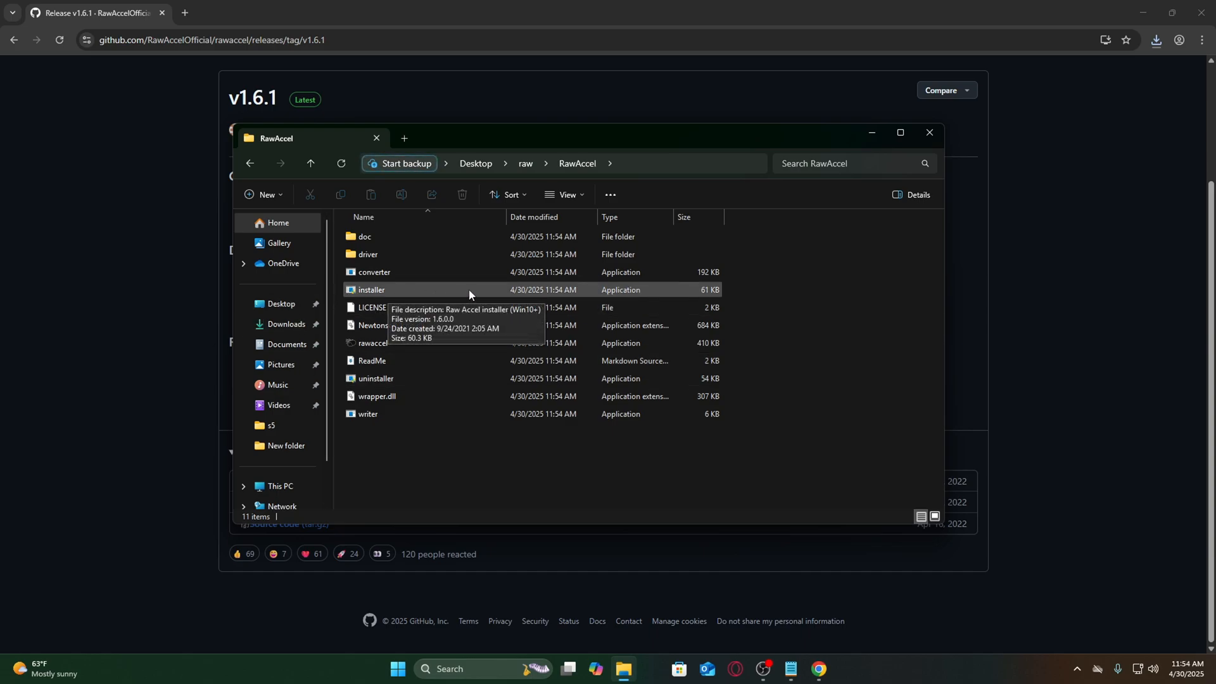
# Run installer.exe from the RawAccel folder, allowing it past the SmartScreen warning.
pyautogui.doubleClick(371, 288)
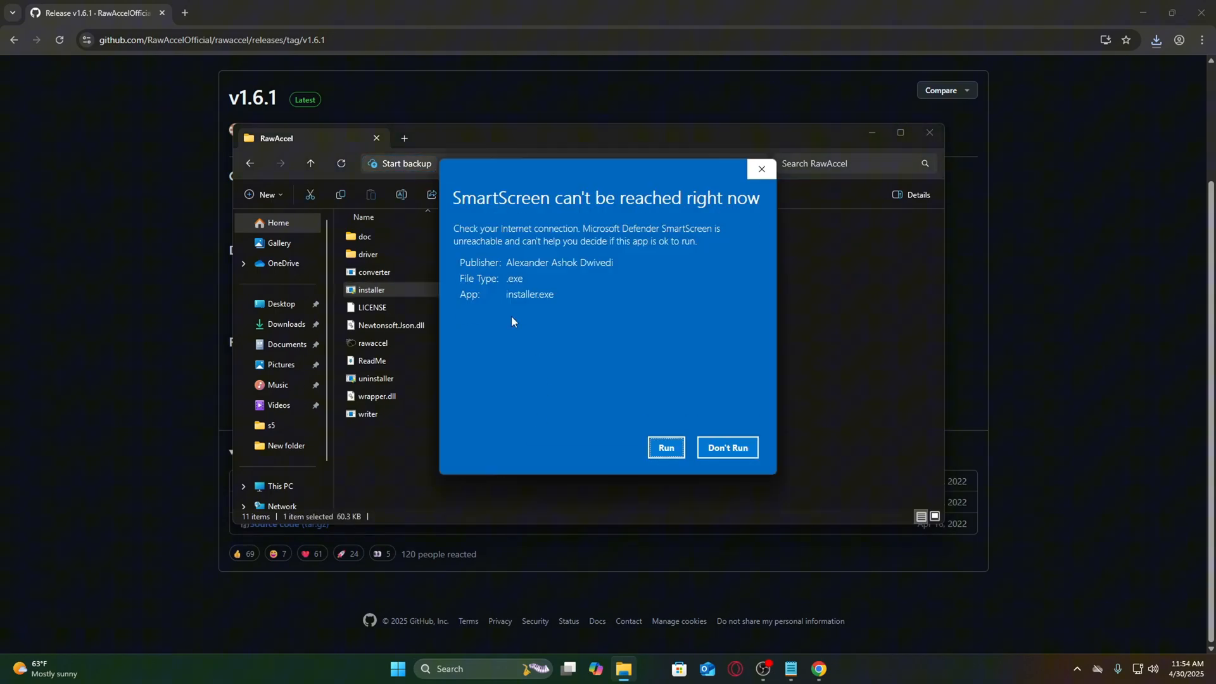
pyautogui.click(663, 447)
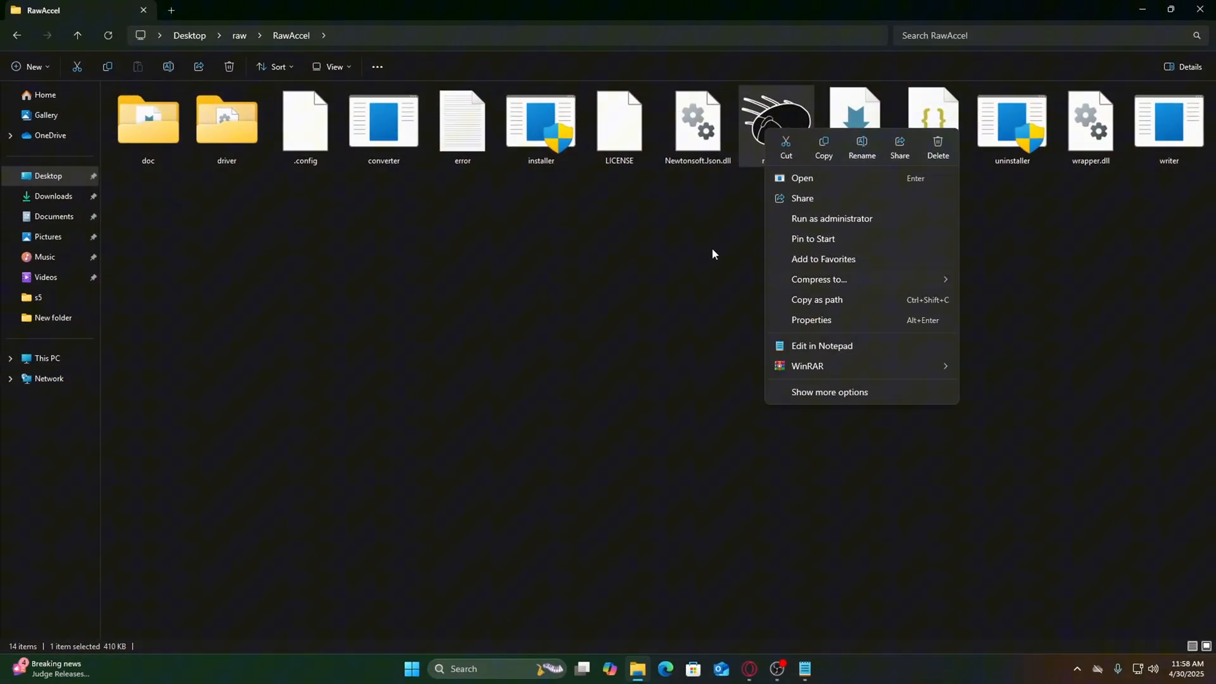
pyautogui.moveTo(849, 218)
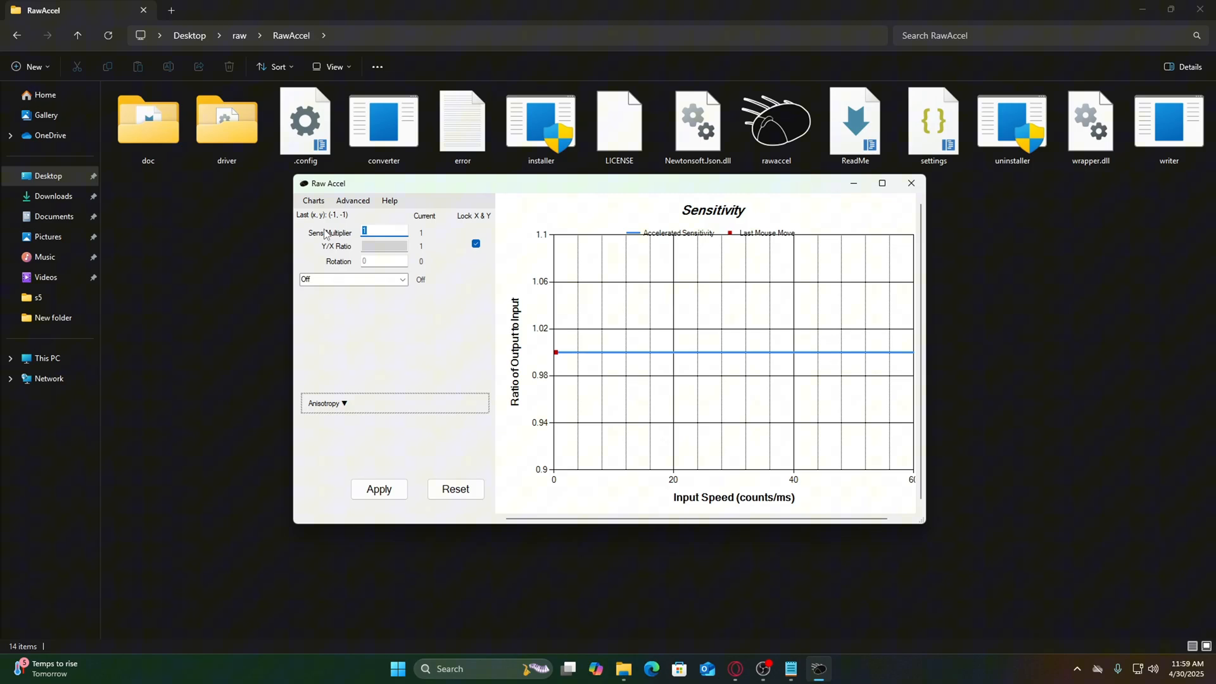
# In Scale by Mouse Settings, enter the mouse DPI and a poll rate of 1000, then re-scale.
pyautogui.click(313, 200)
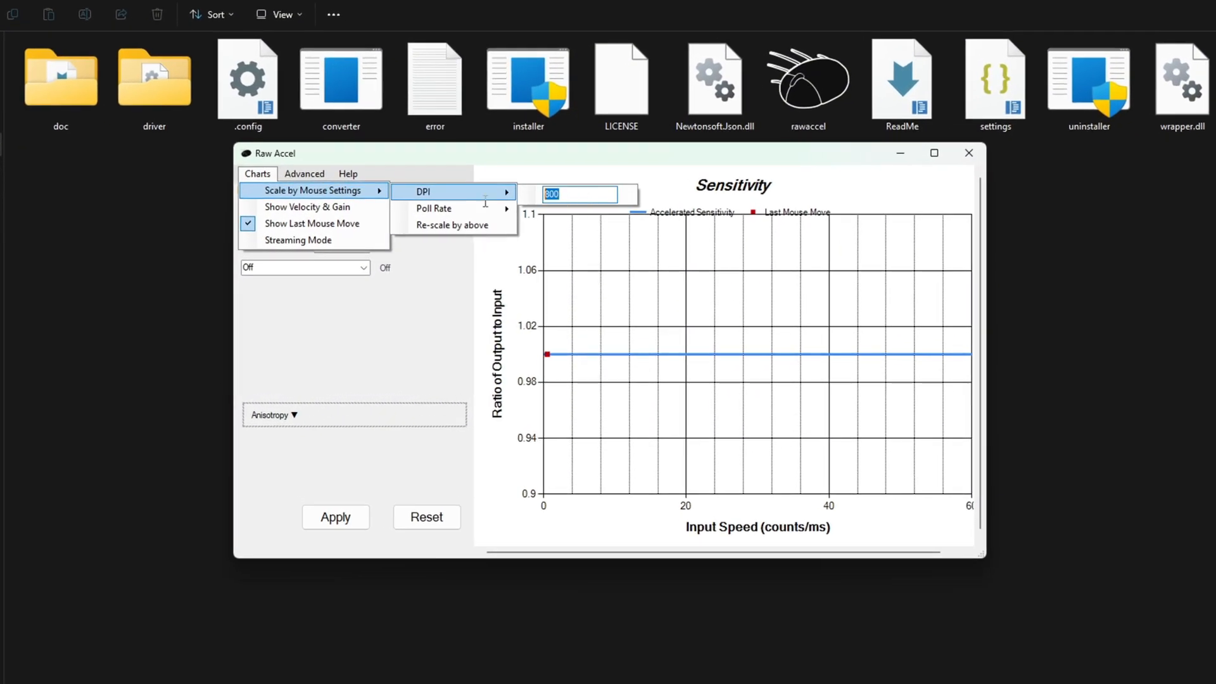
pyautogui.moveTo(435, 208)
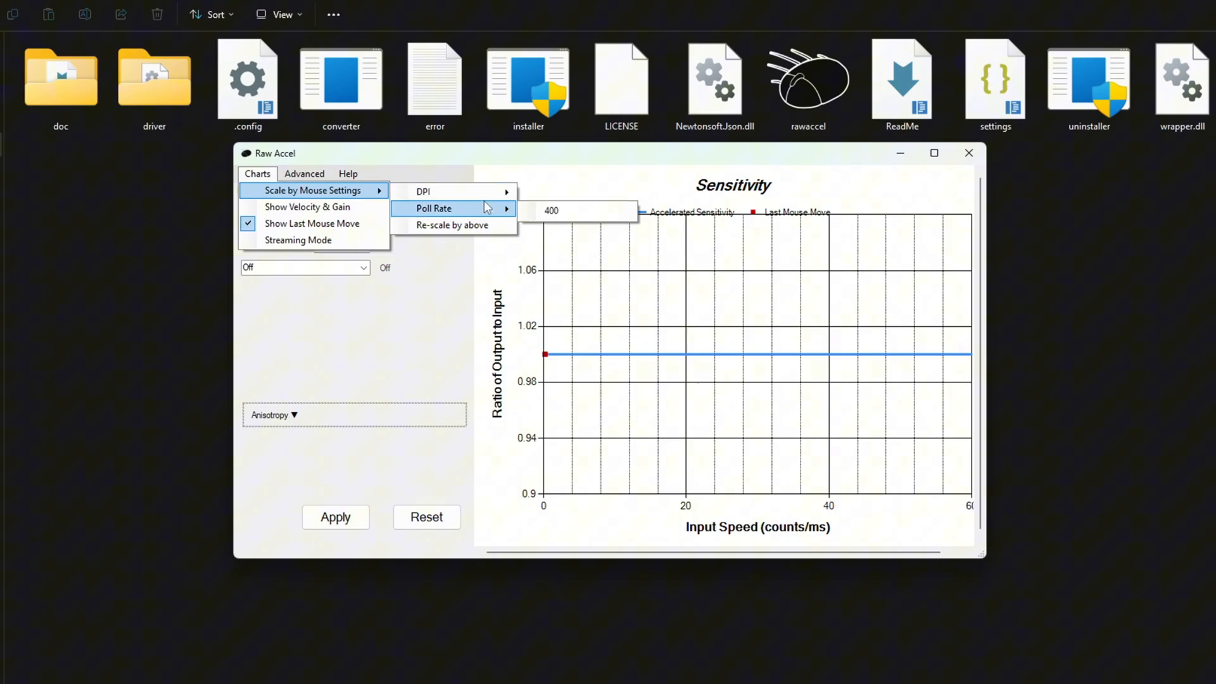
pyautogui.moveTo(423, 191)
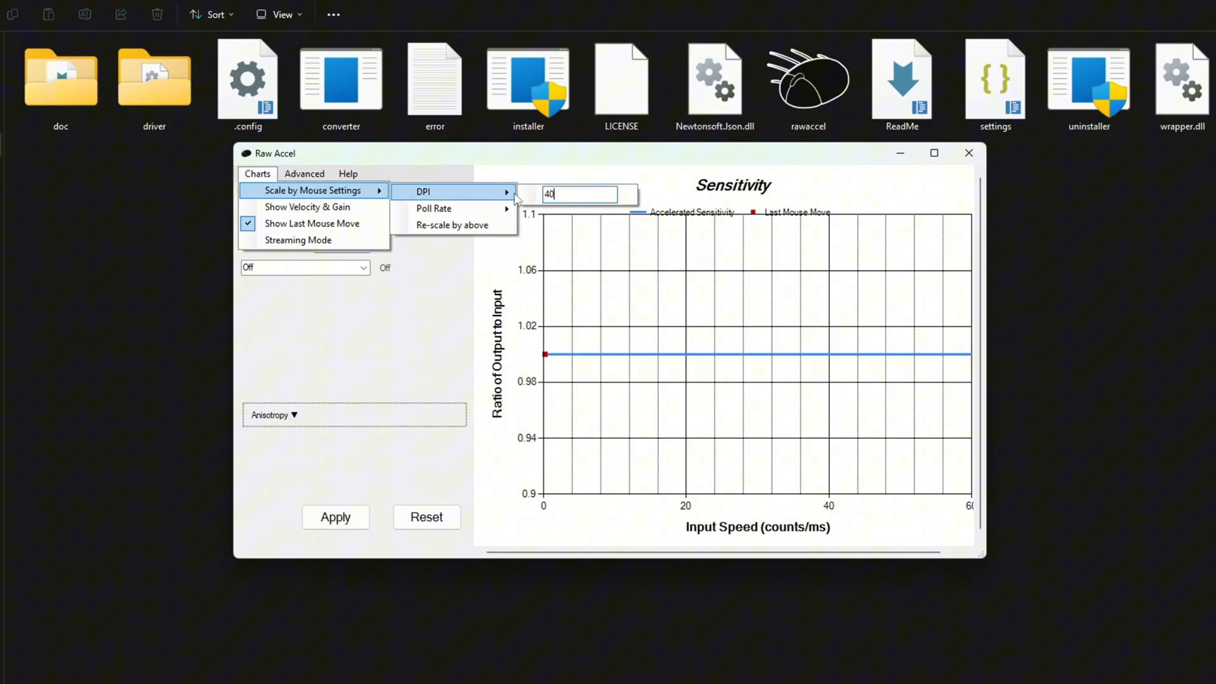
pyautogui.write('80')
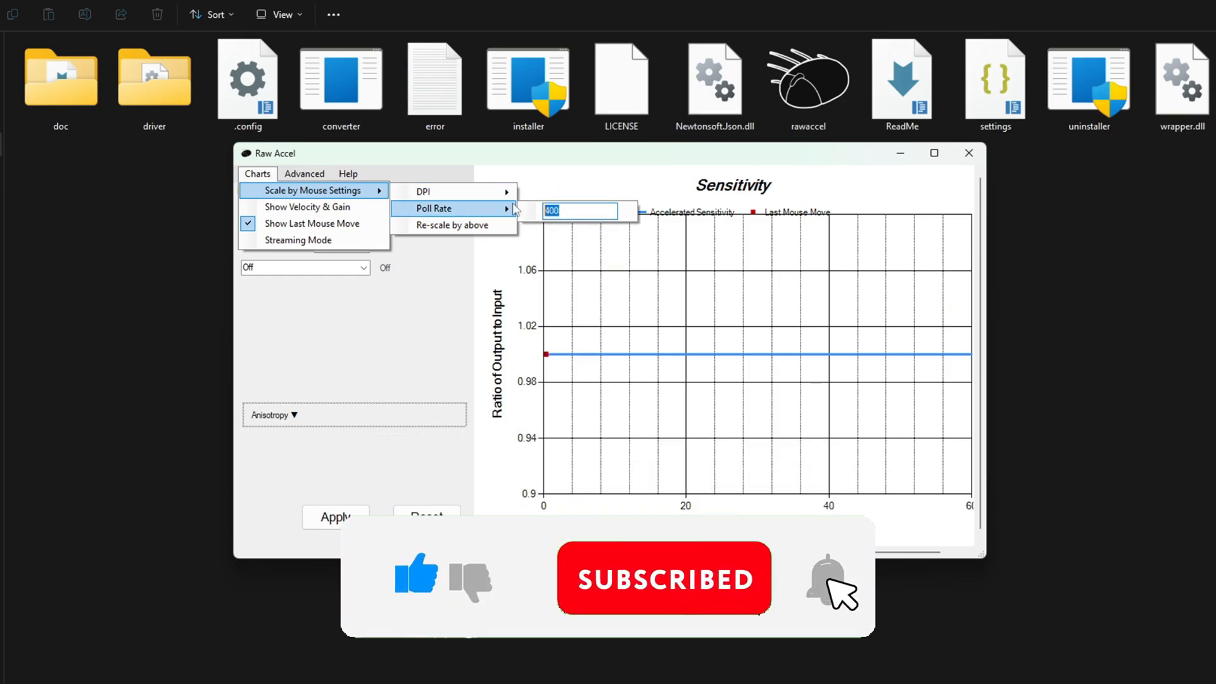
pyautogui.write('125')
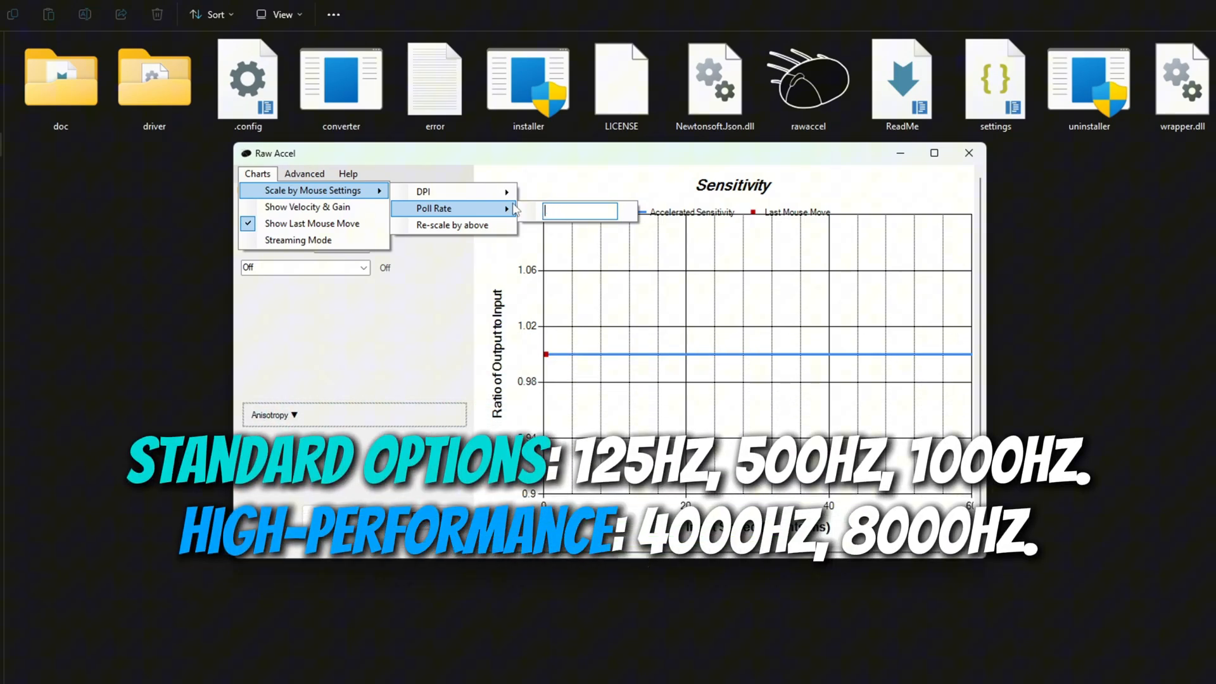
pyautogui.write('1000')
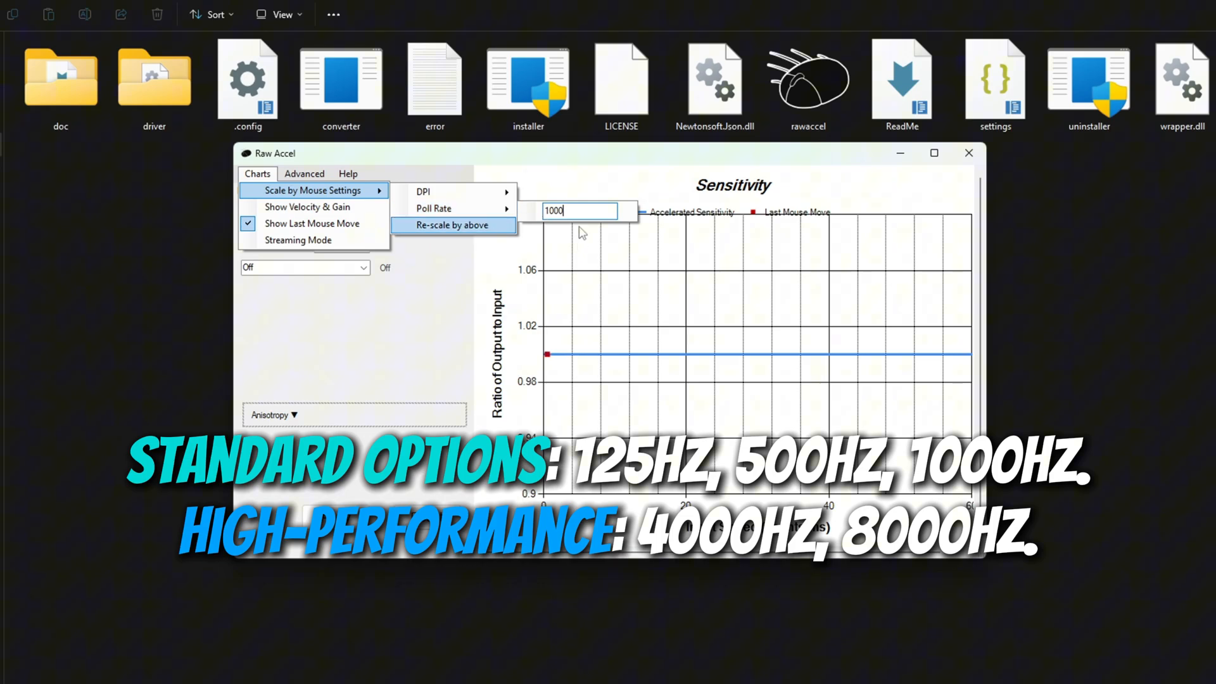
pyautogui.moveTo(433, 208)
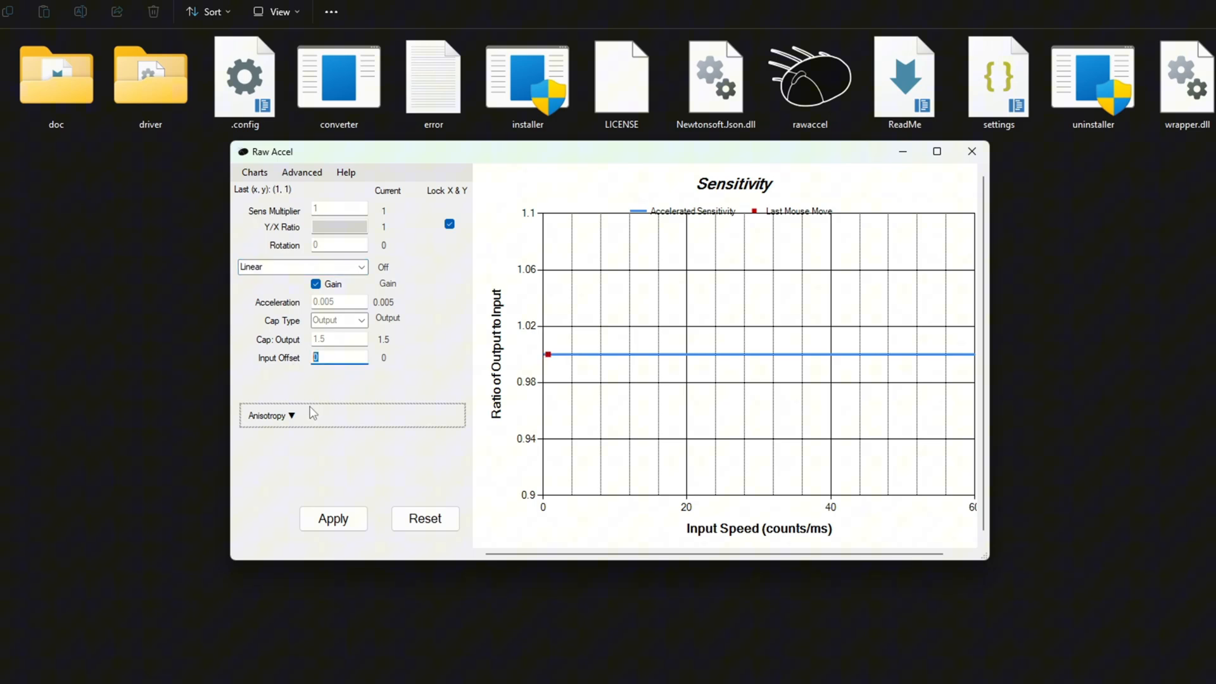
# Give the Linear curve input offset 5, adjust the acceleration value, and apply it.
pyautogui.write('5')
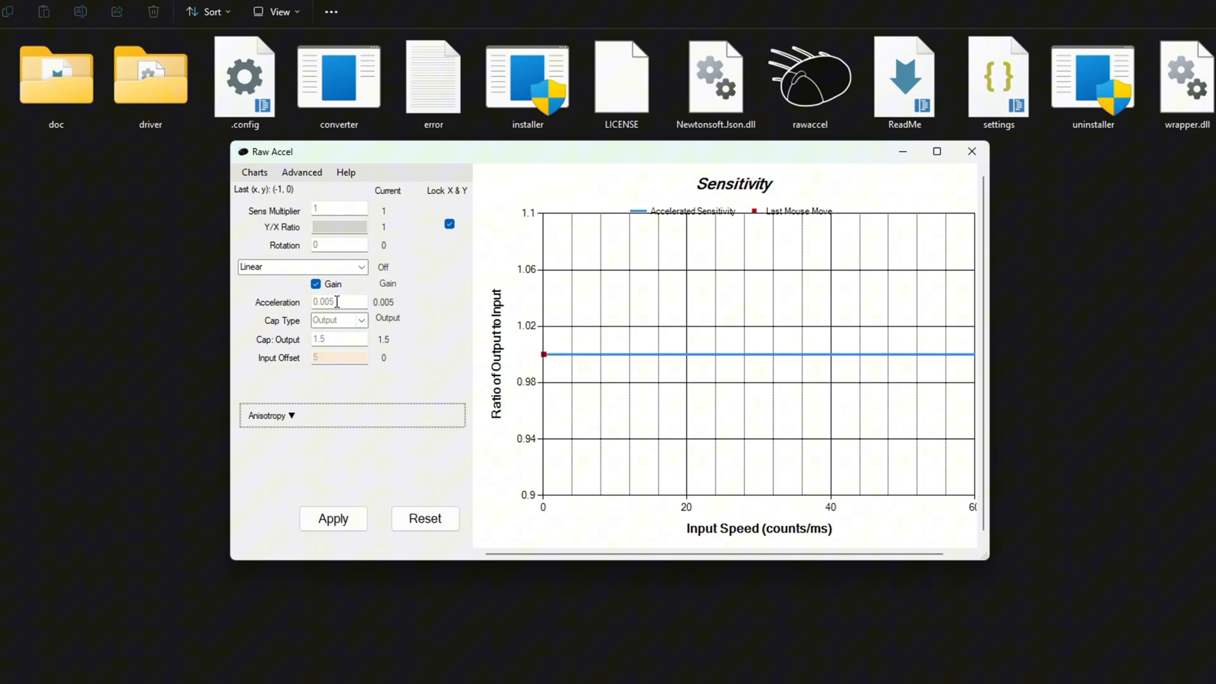
pyautogui.write('0.5')
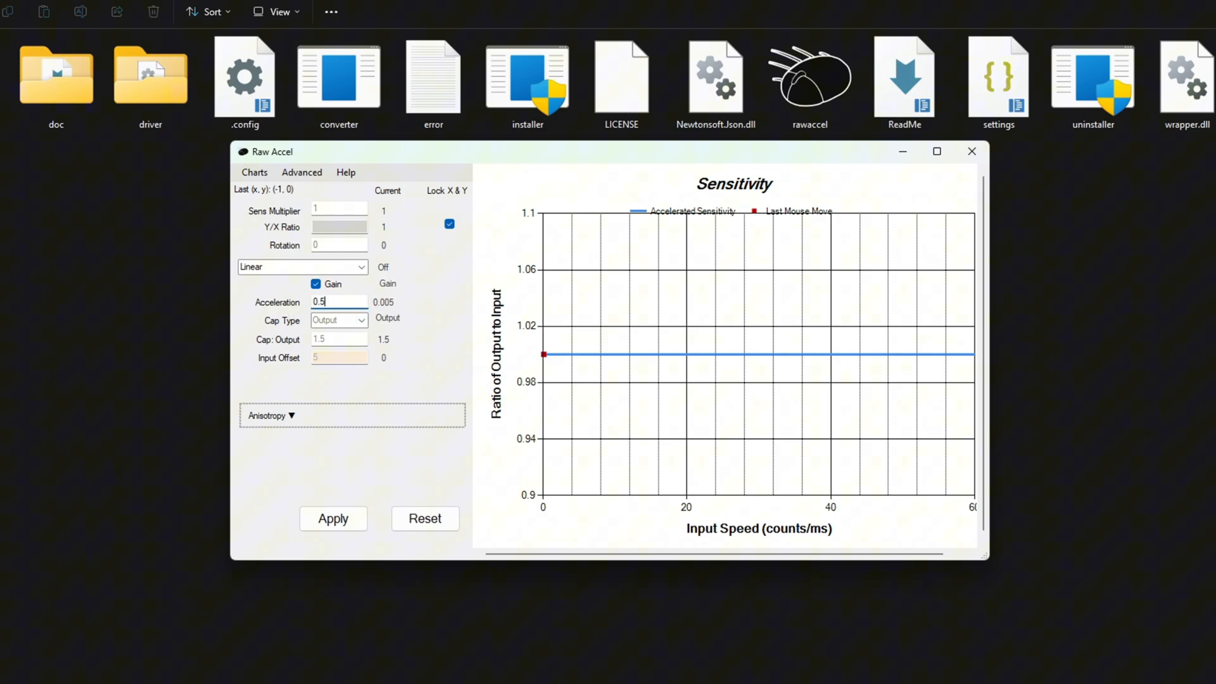
pyautogui.write('1')
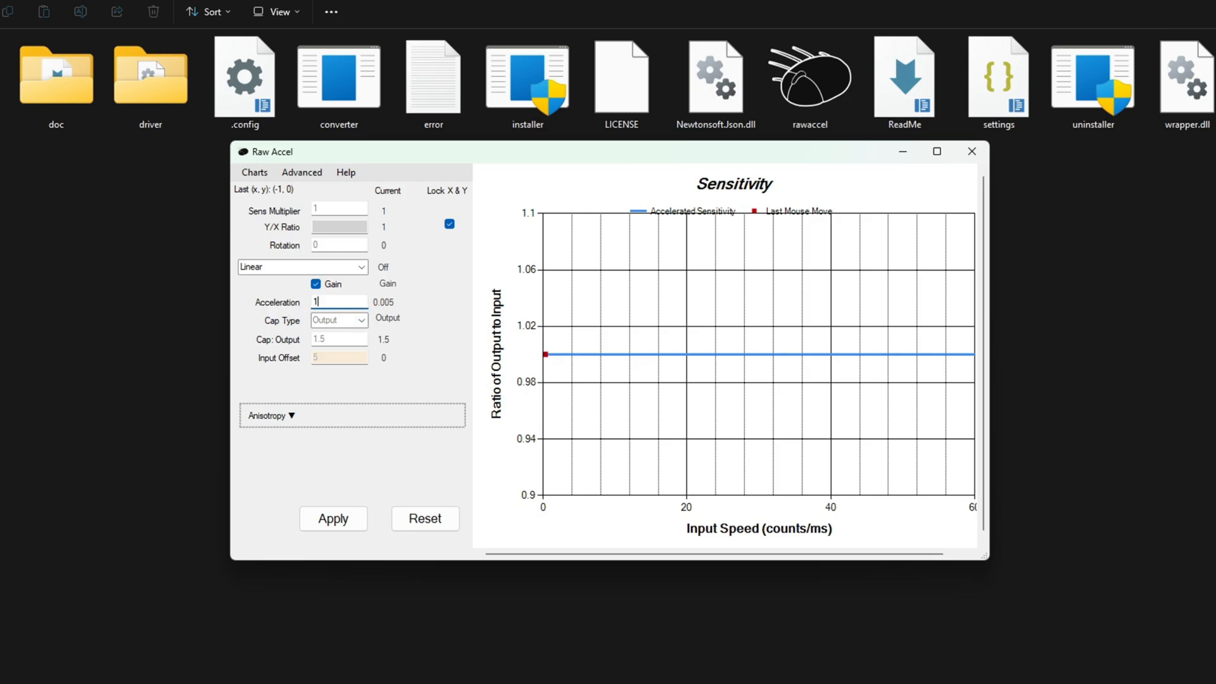
pyautogui.write('0')
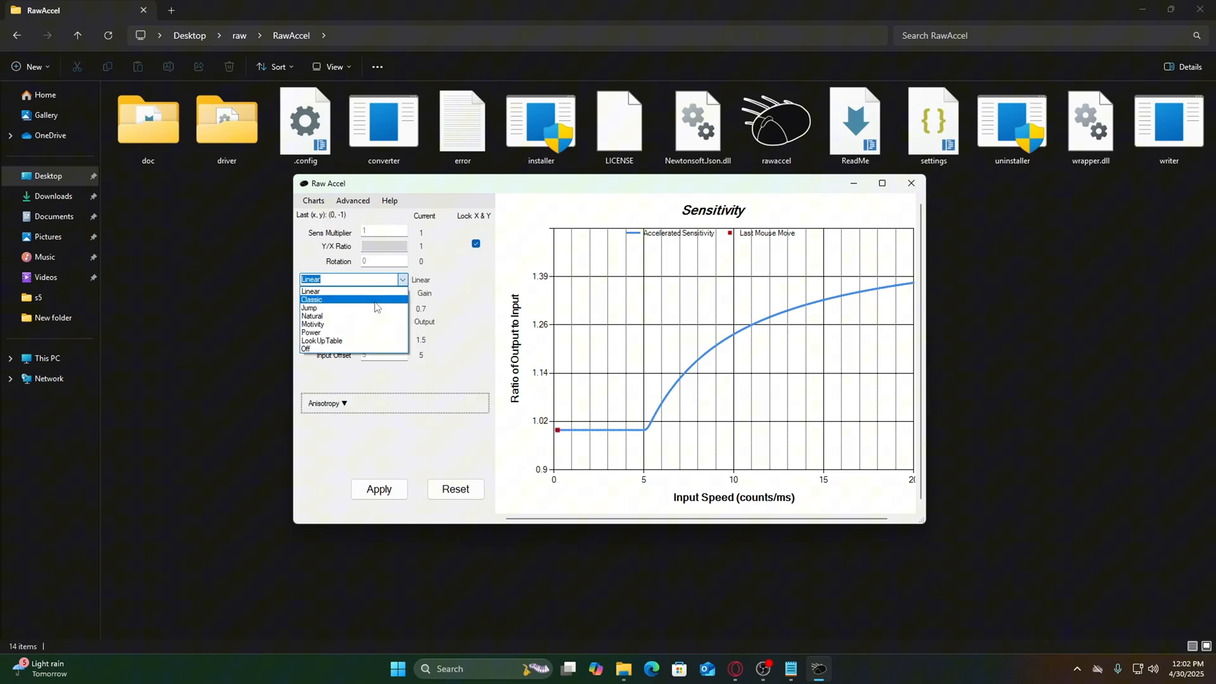
# Choose the Classic acceleration curve from the mode dropdown.
pyautogui.click(312, 299)
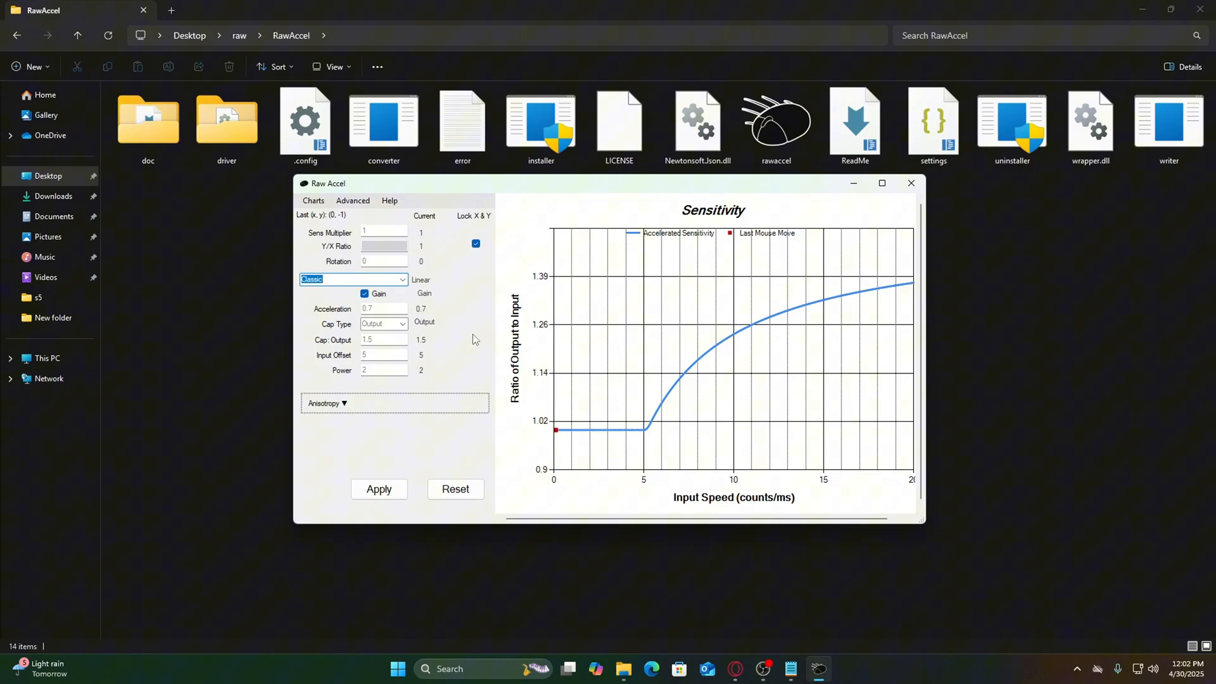
pyautogui.moveTo(414, 413)
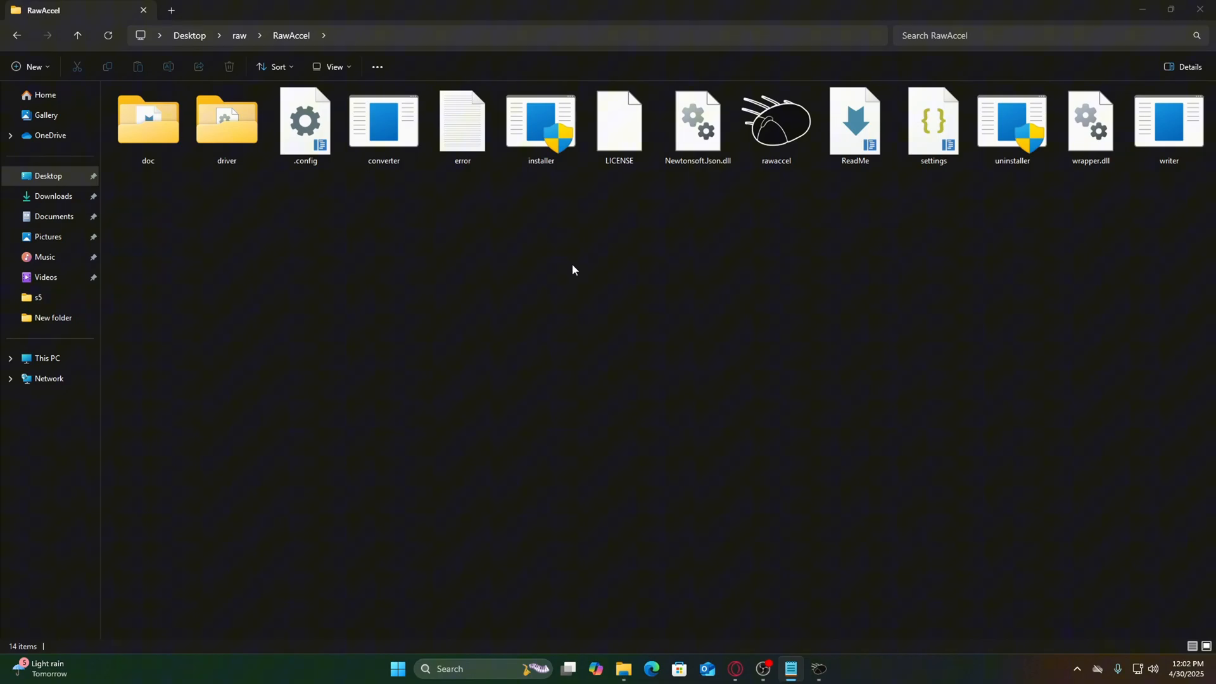
# In settings.json, find 'angle' and set Degrees of angle snapping to 15.
pyautogui.doubleClick(933, 120)
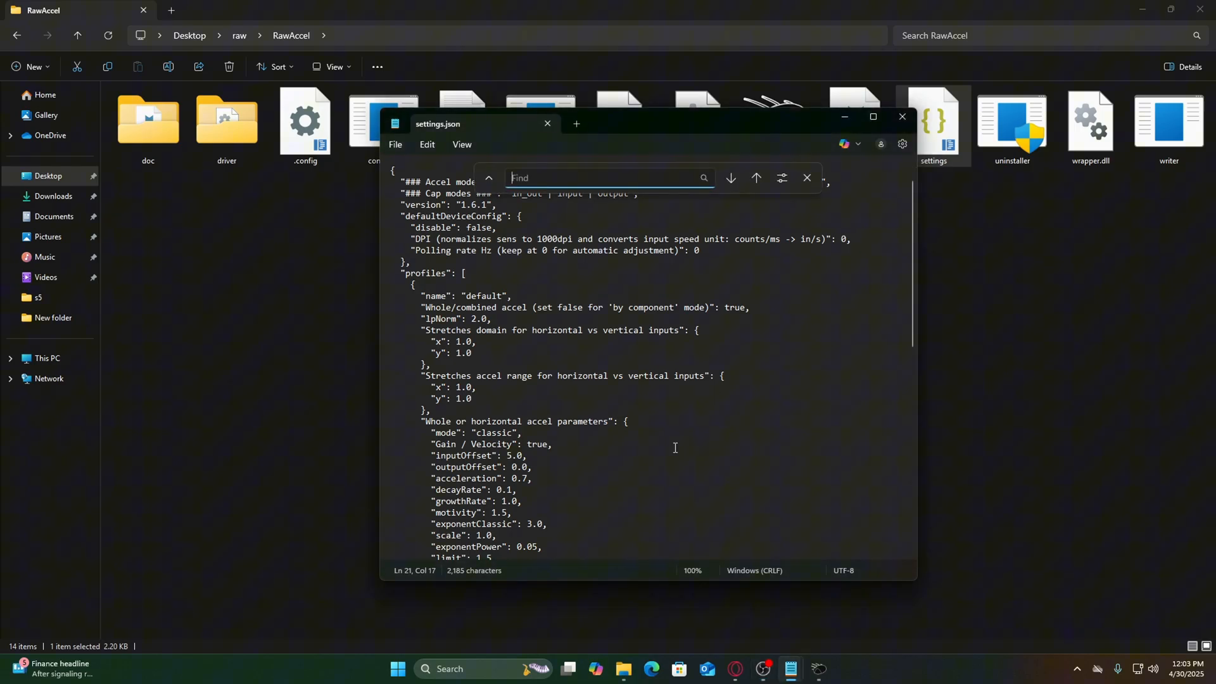
pyautogui.write('angle')
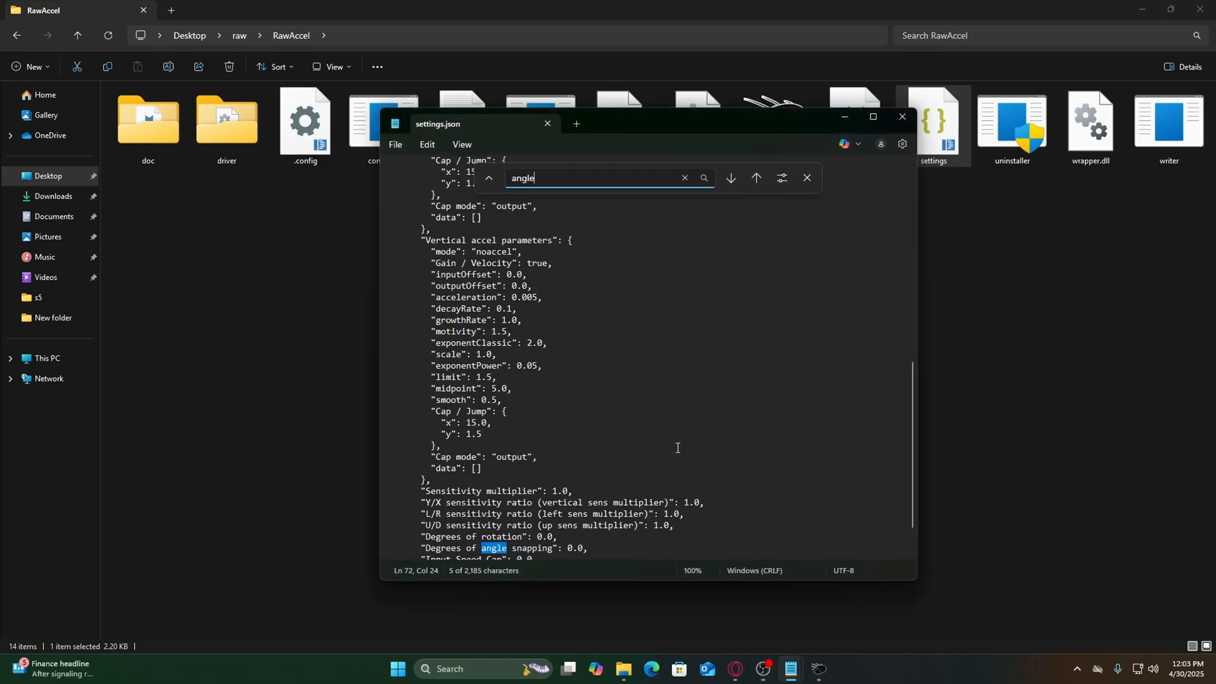
pyautogui.scroll(-3)
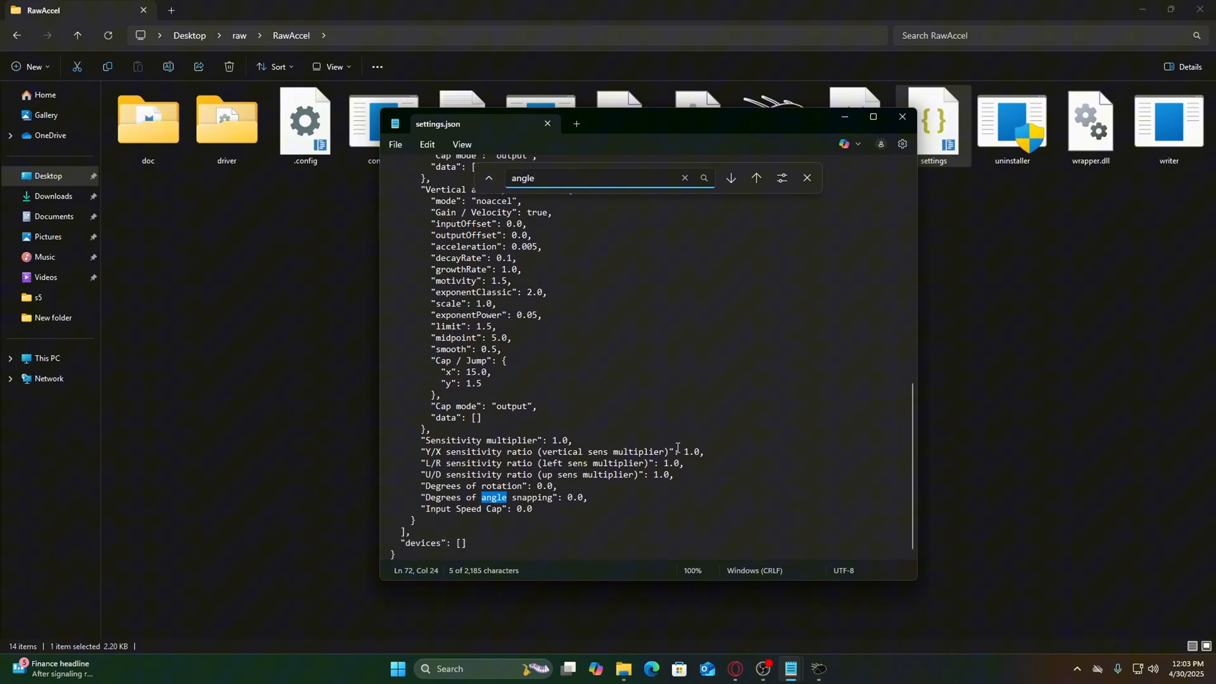
pyautogui.write('15')
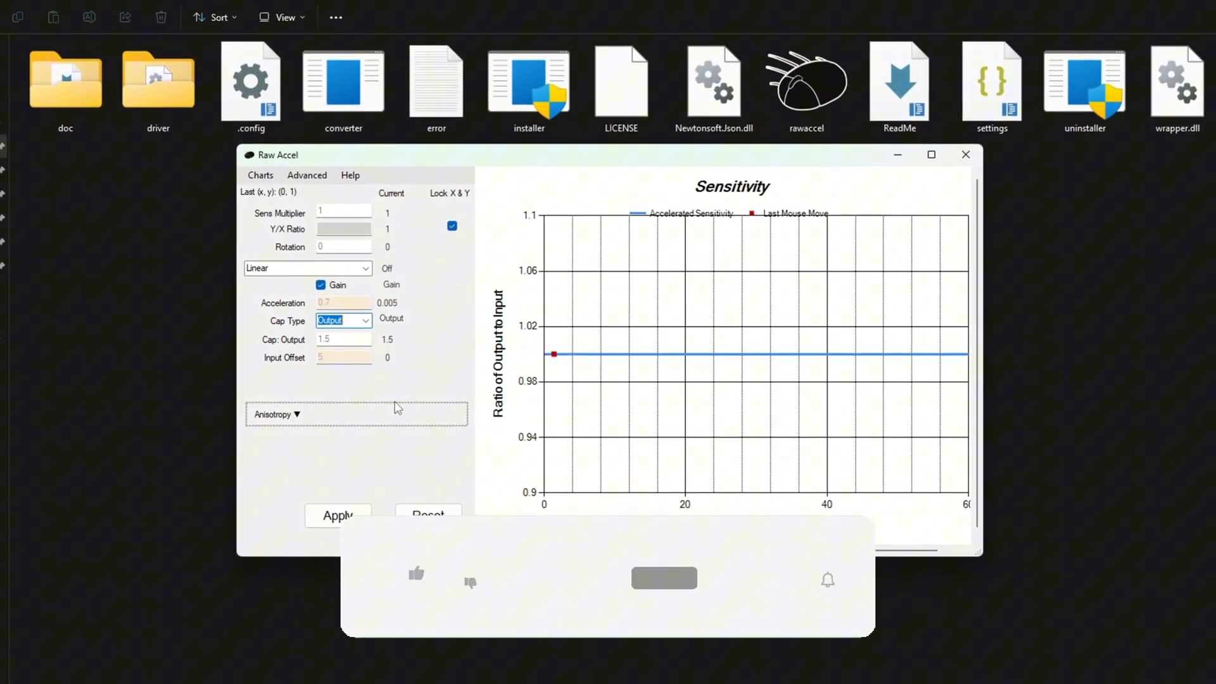
# Apply the settings so Linear gain with acceleration 0.7 and input offset 5 is active.
pyautogui.click(337, 516)
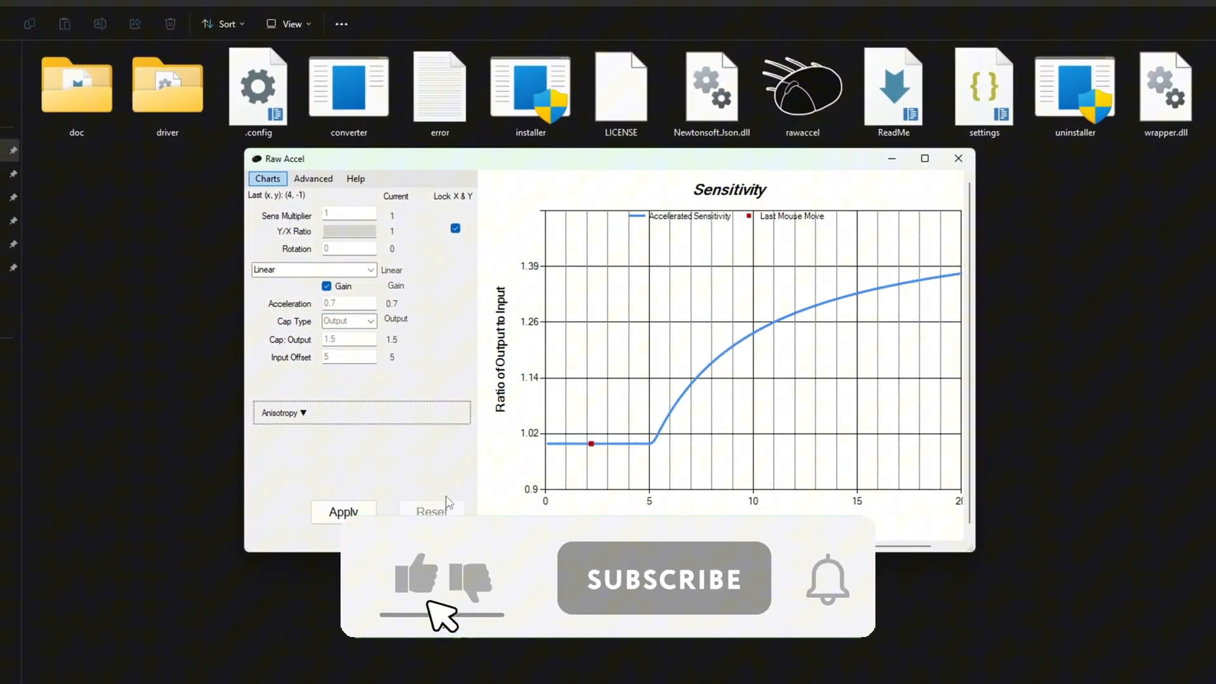